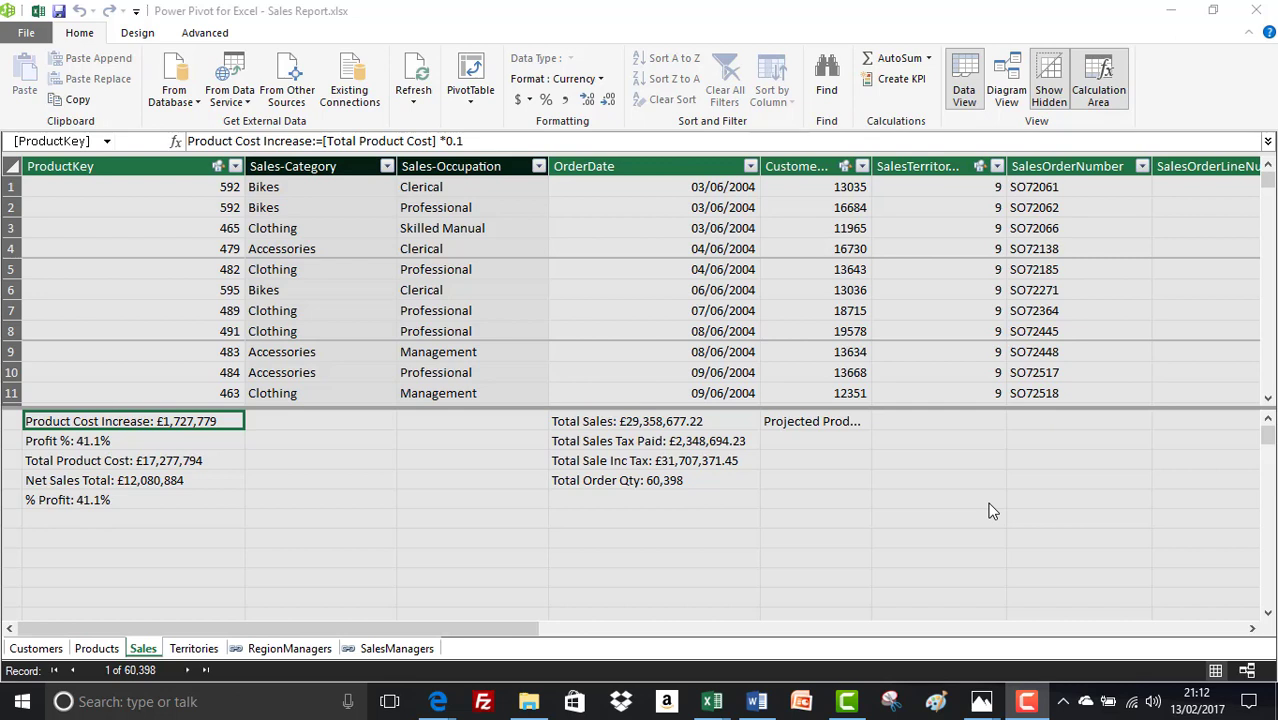
mouse_move(978, 472)
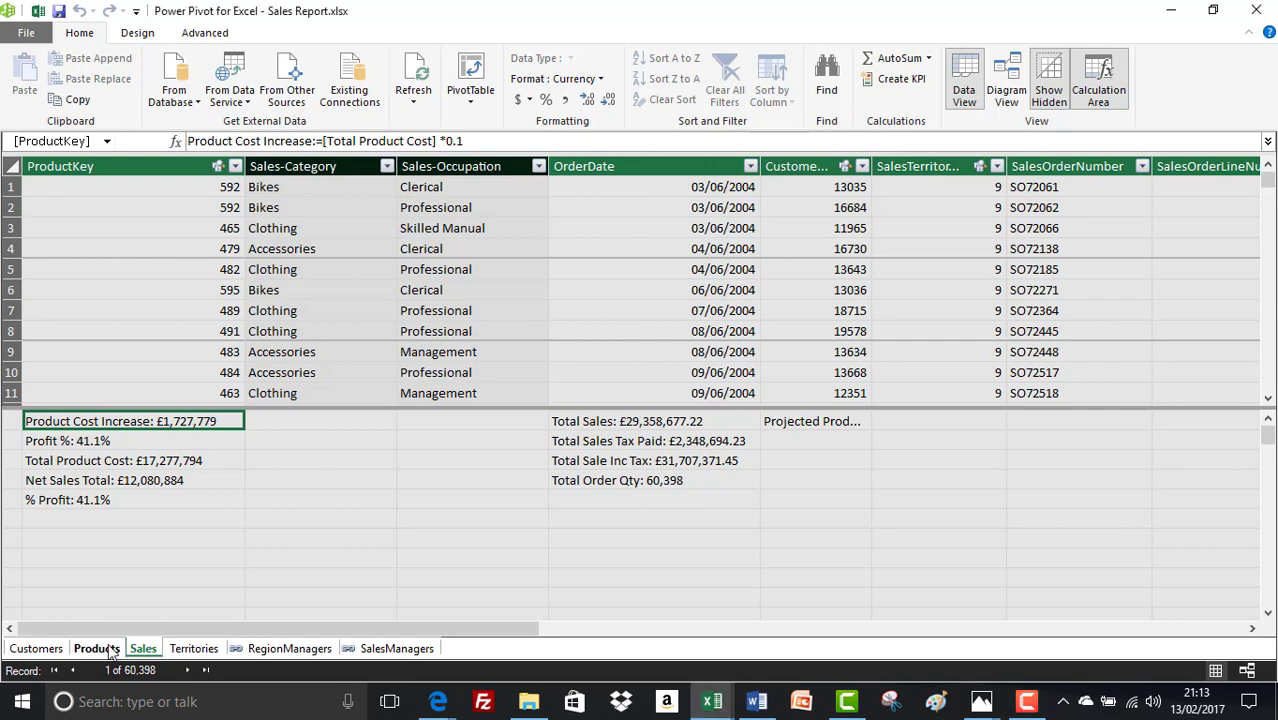
Step: In the Products table, rename the new calculated column to 'No of Products Sold'
click(96, 648)
text(=)
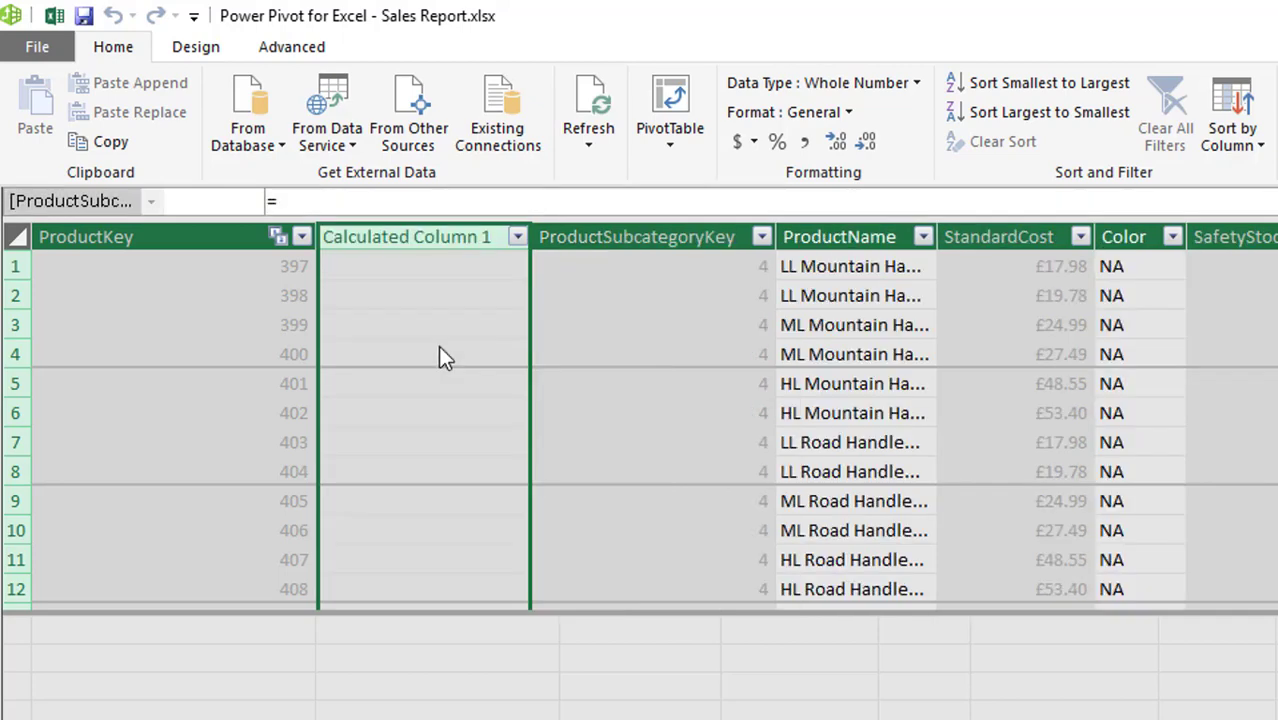
double_click(404, 236)
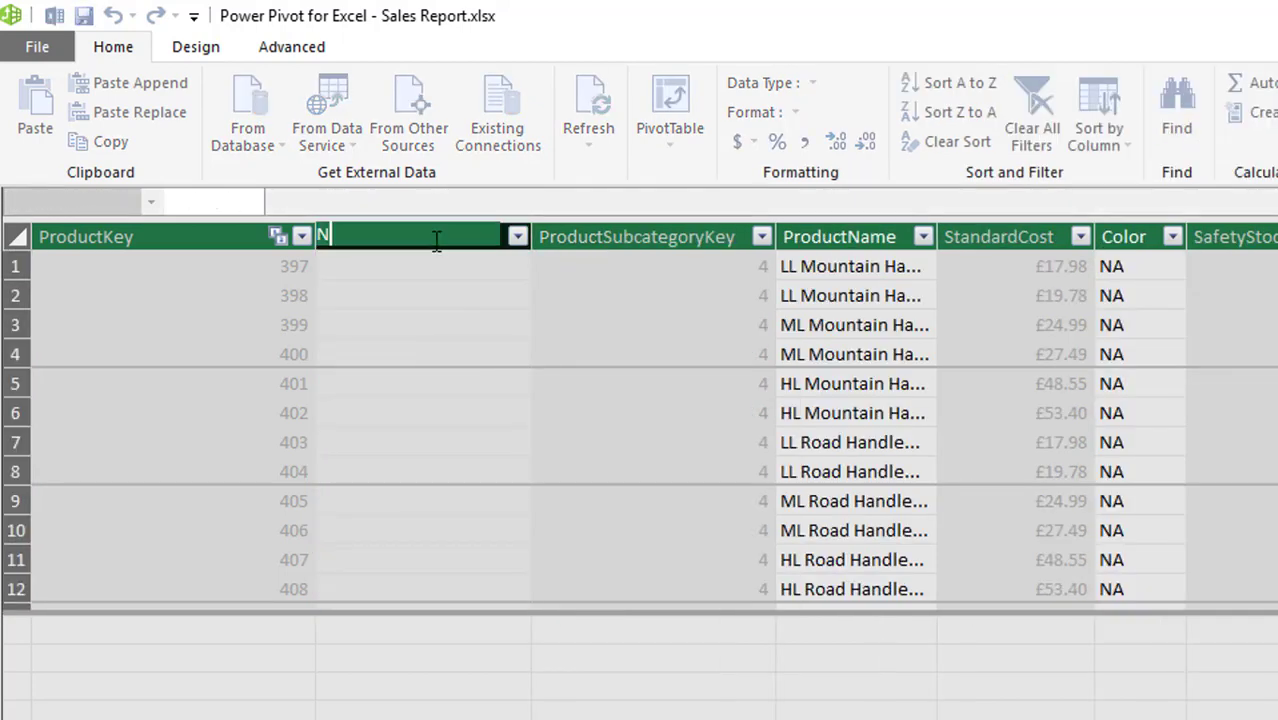
text(o of P)
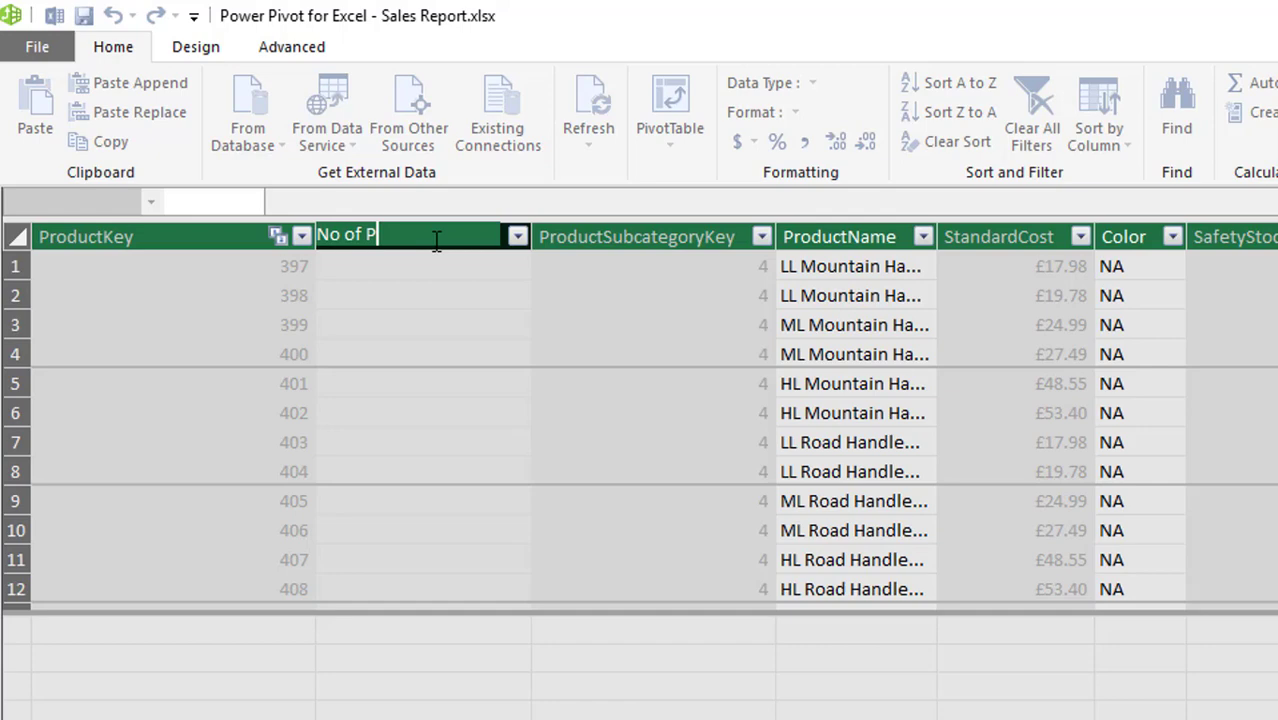
text(roducts Sold)
click(770, 202)
text(=)
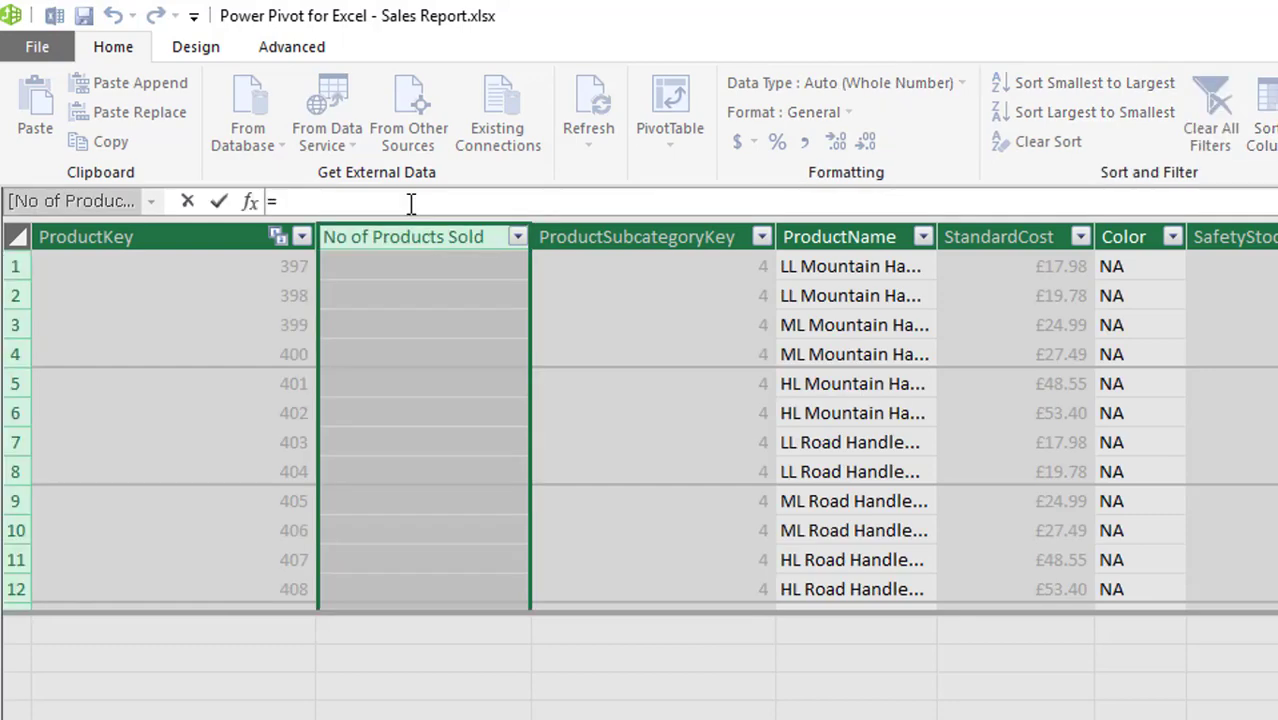
Step: Enter =RELATEDTABLE(Sales) as the No of Products Sold formula
text(RELATE)
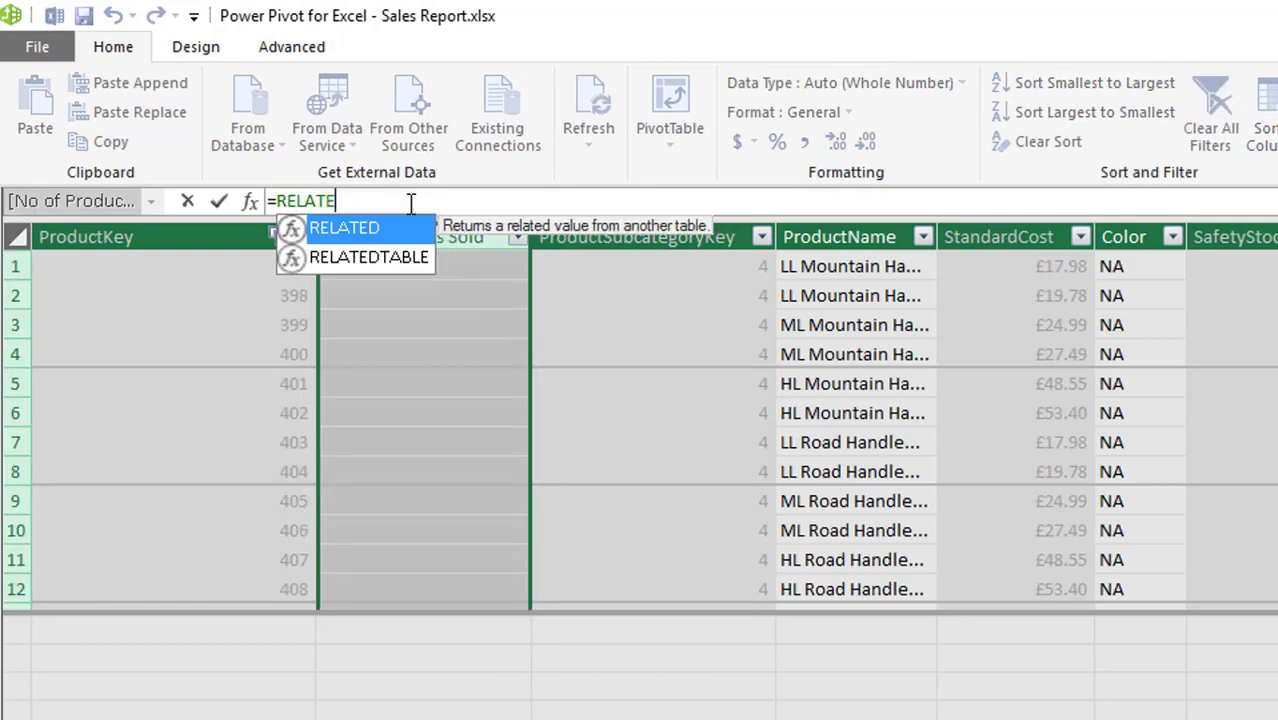
text(TABLE(Sales)
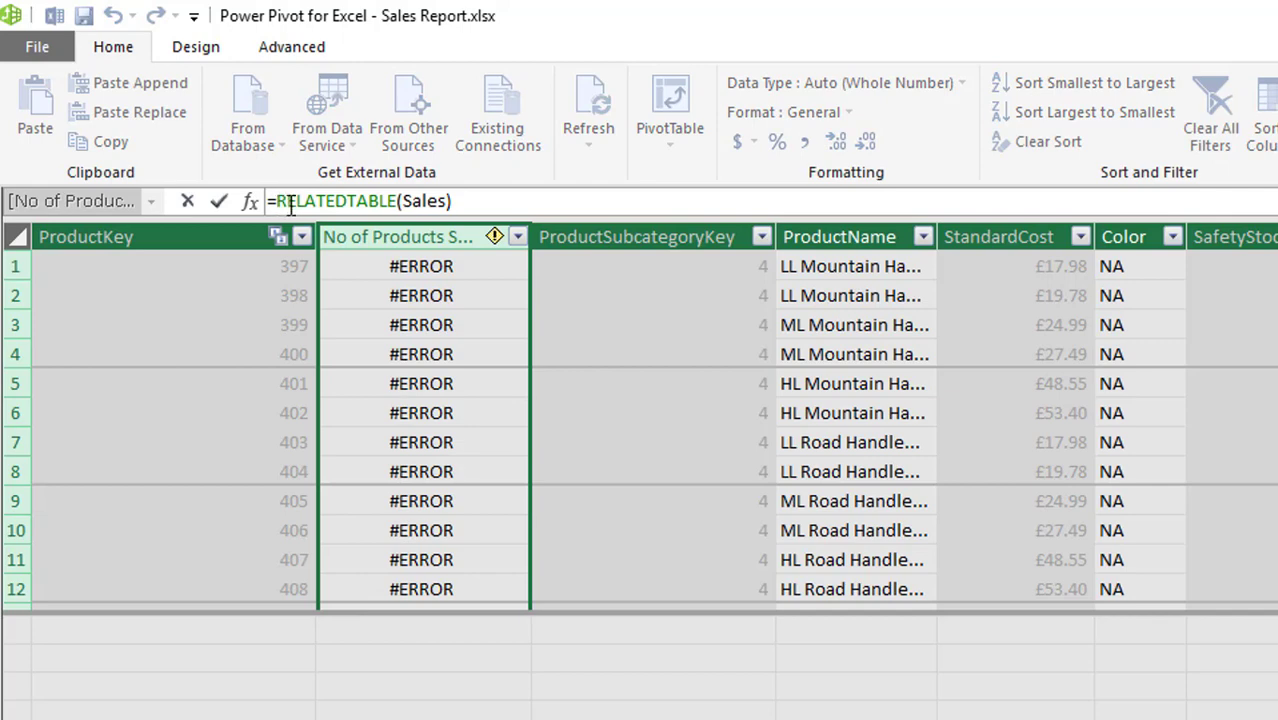
Step: Change the formula to =COUNTROWS(RELATEDTABLE(Sales)) so it counts each product's sales rows
text(CD)
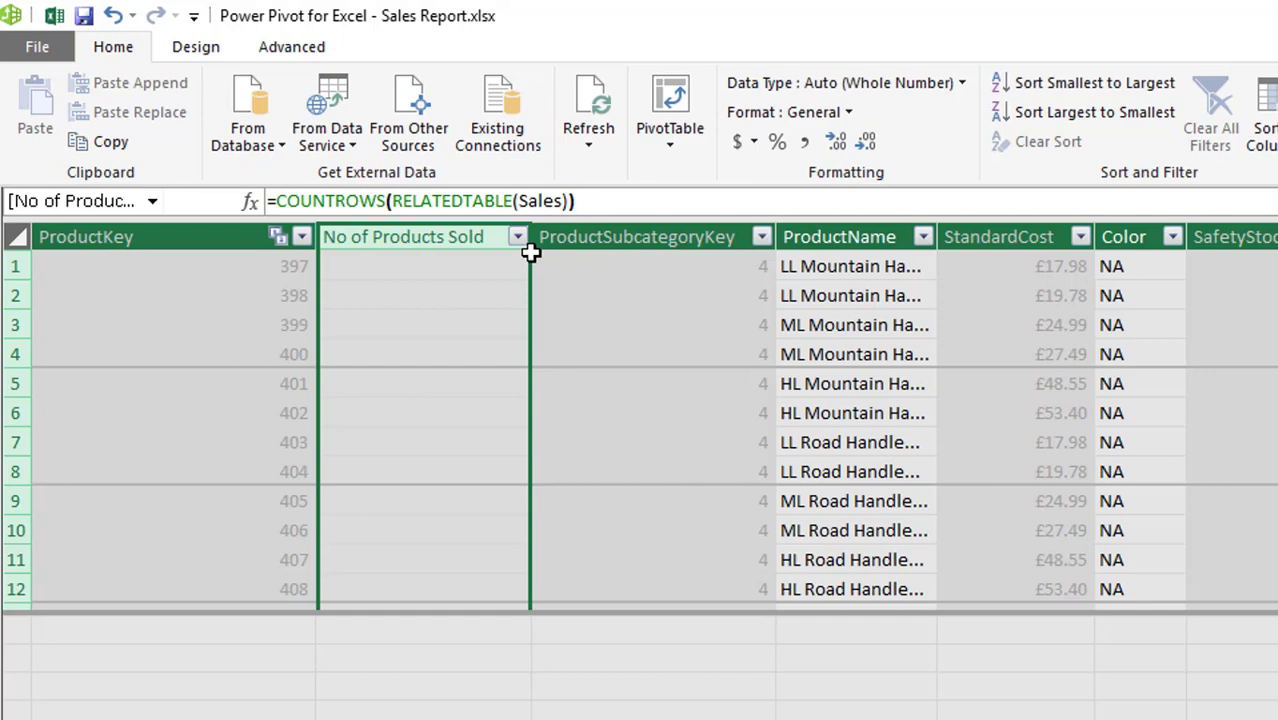
mouse_move(520, 248)
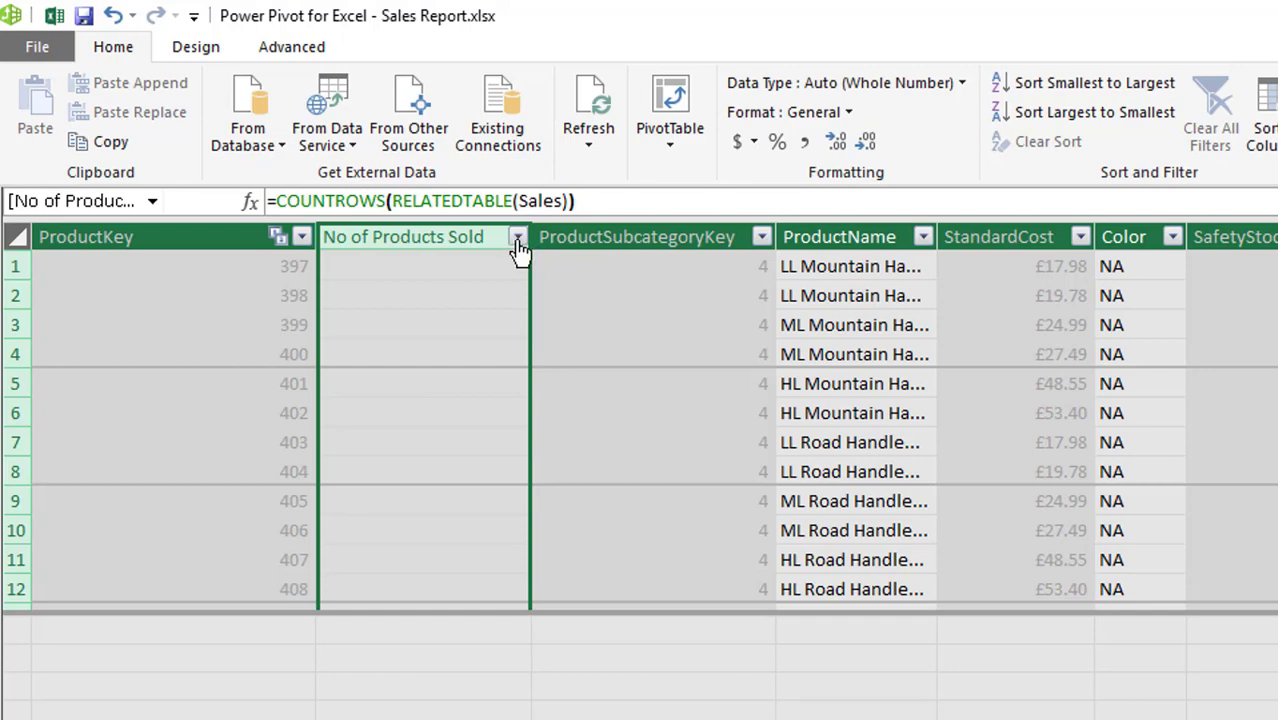
Step: Sort No of Products Sold largest to smallest, putting 4244 at the top
click(518, 236)
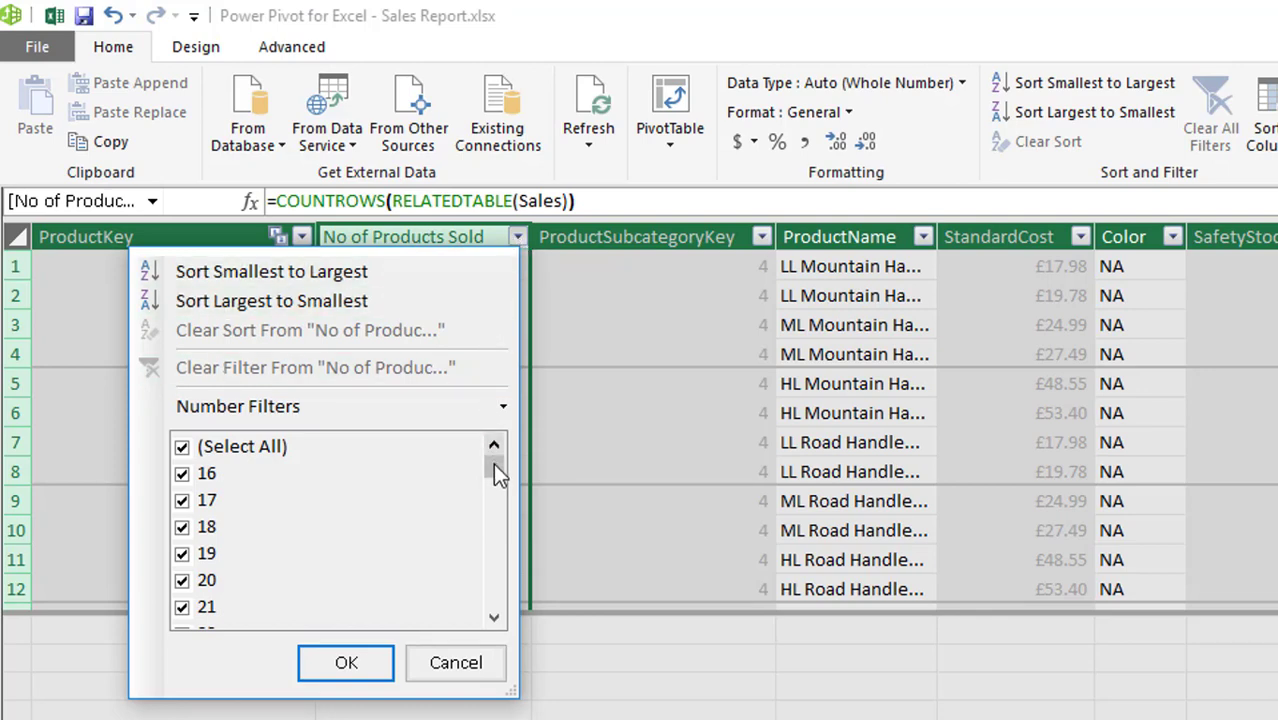
mouse_move(454, 662)
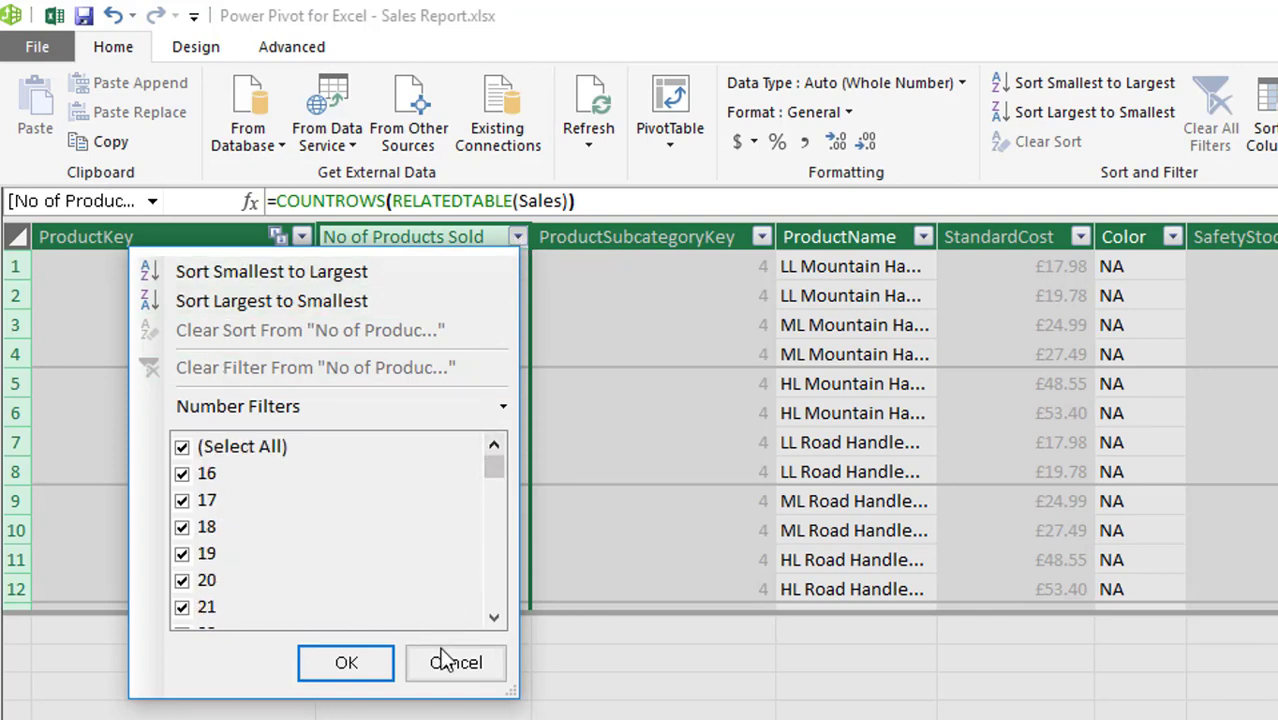
click(454, 662)
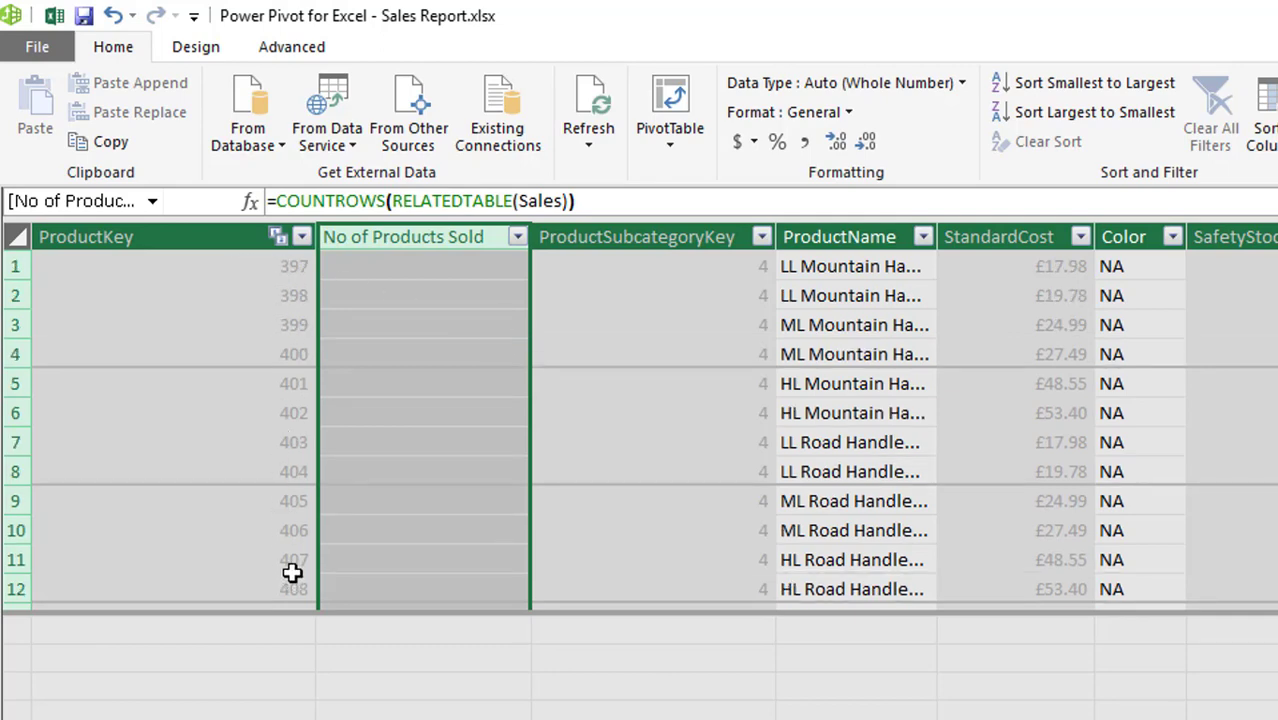
mouse_move(430, 332)
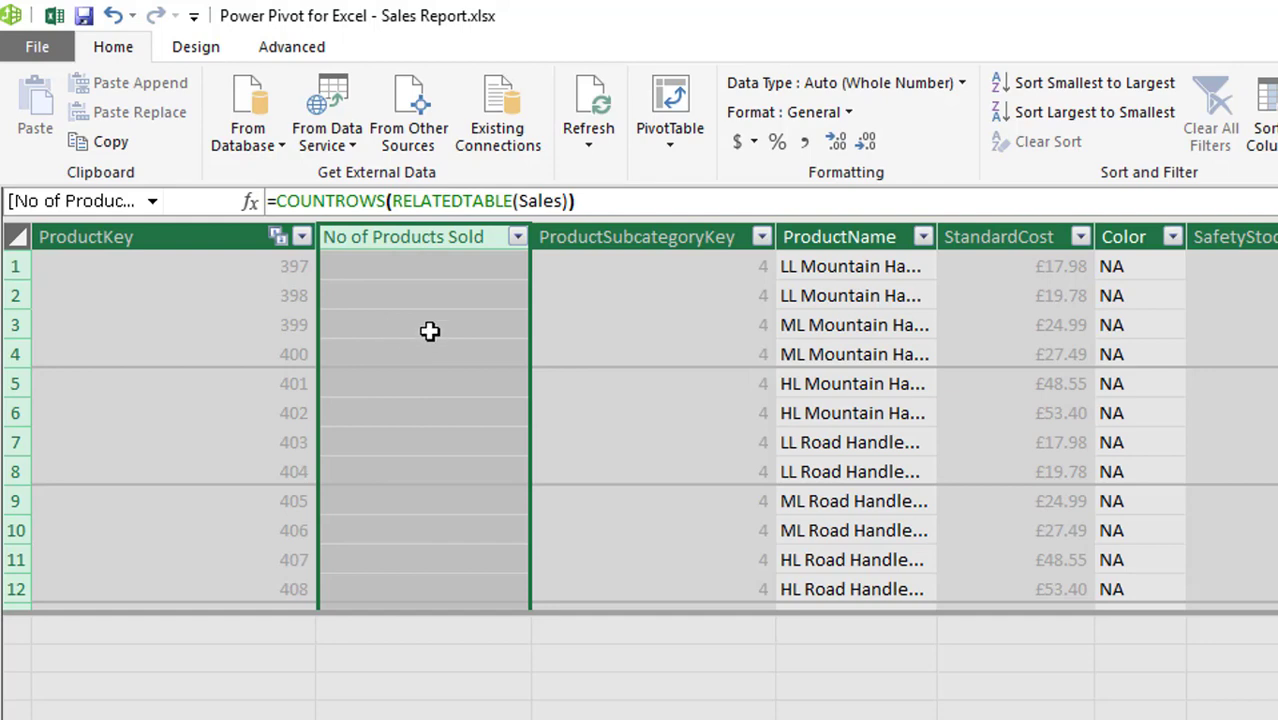
scroll(down, 3)
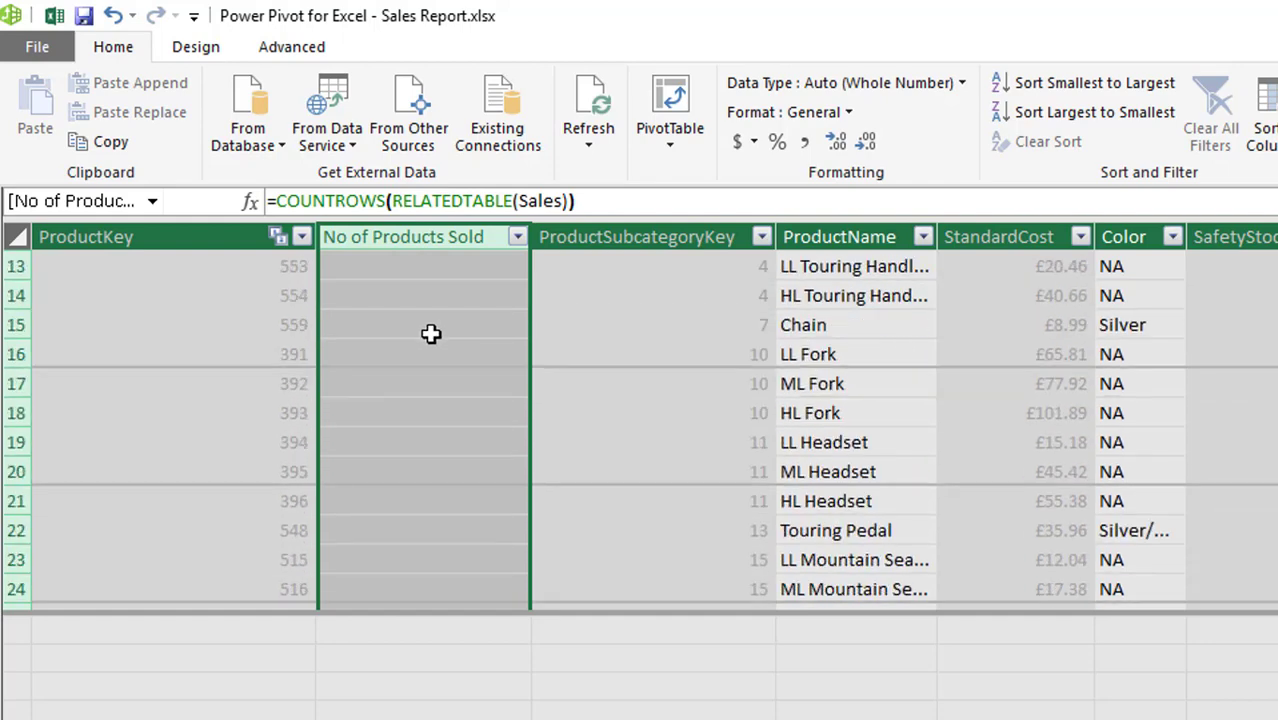
scroll(down, 3)
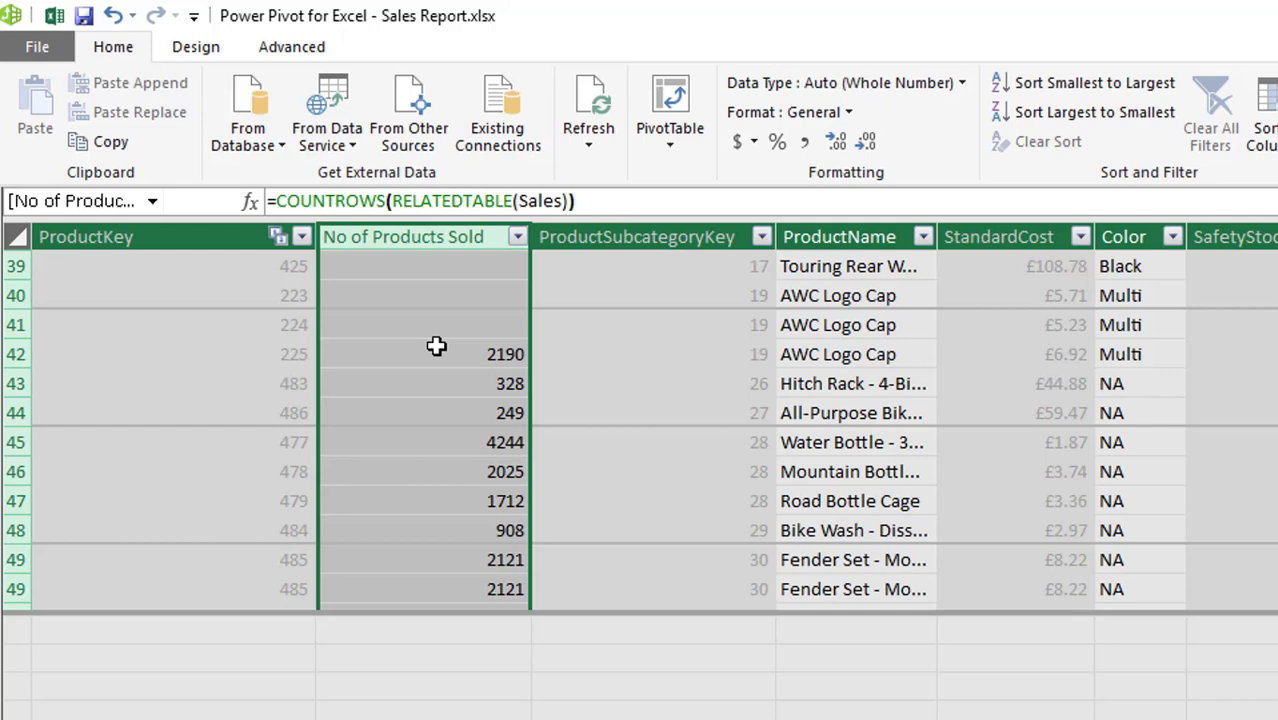
scroll(down, 3)
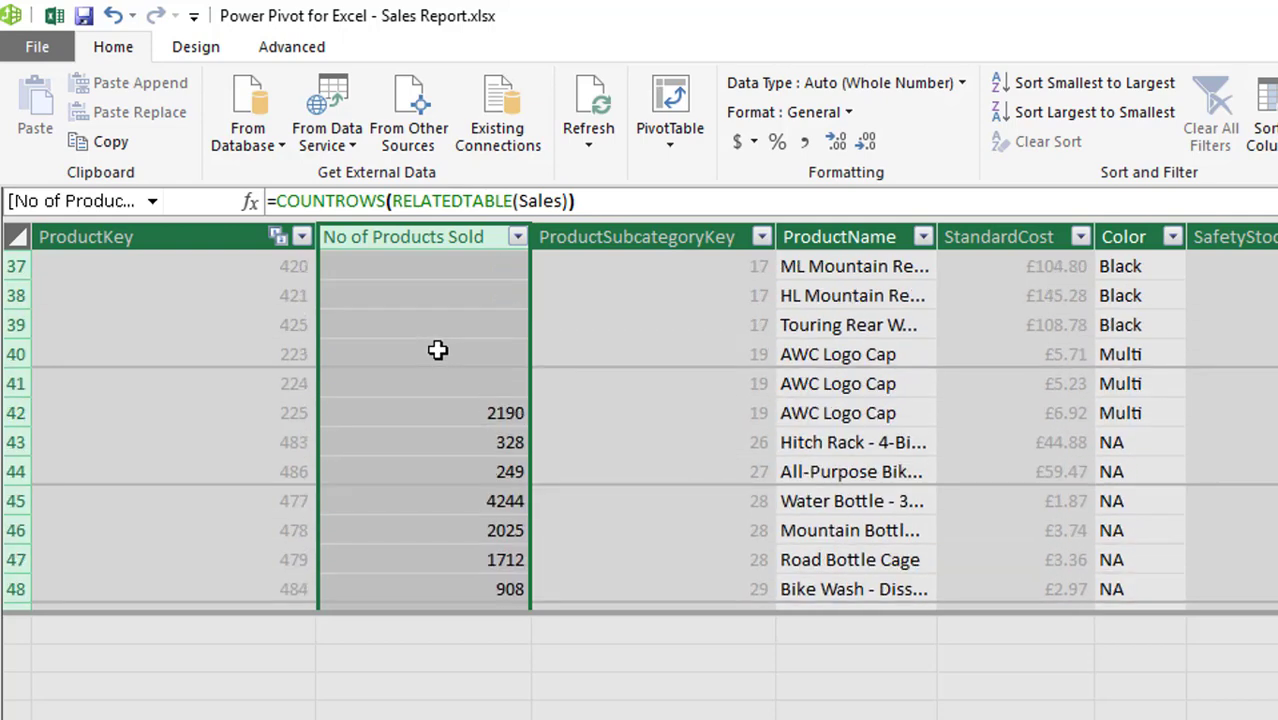
click(516, 236)
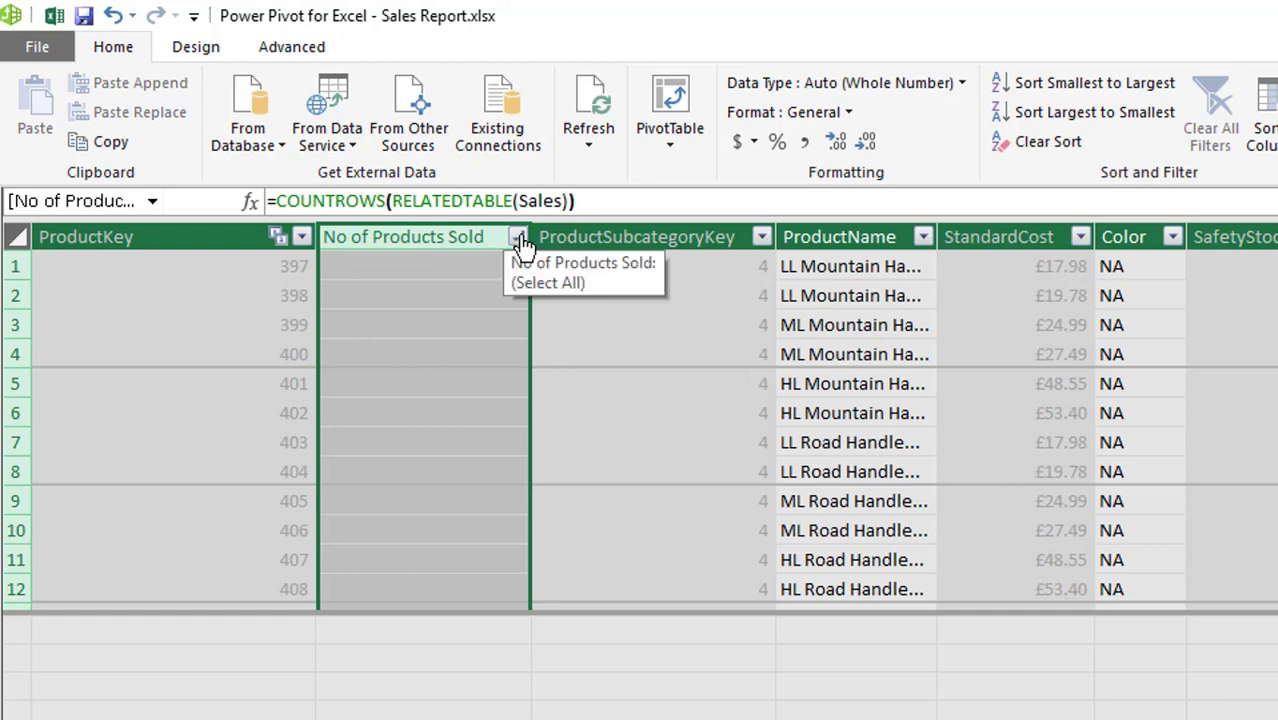
click(518, 236)
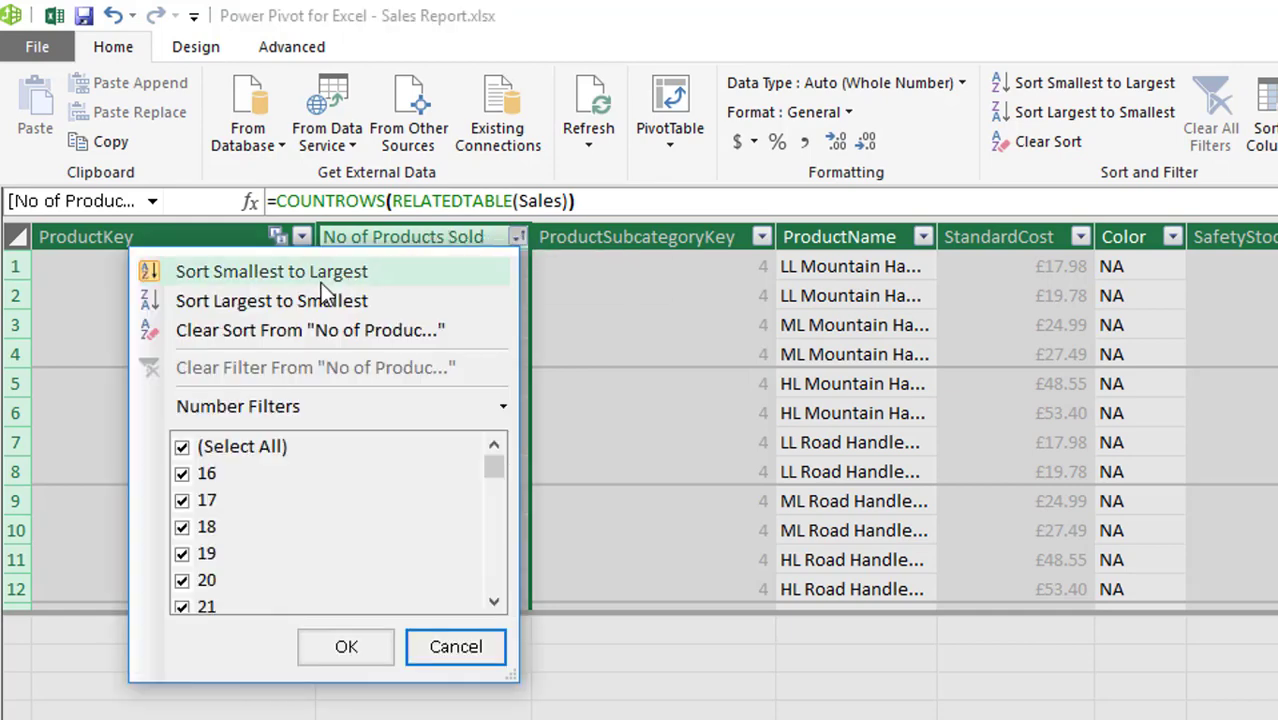
click(270, 300)
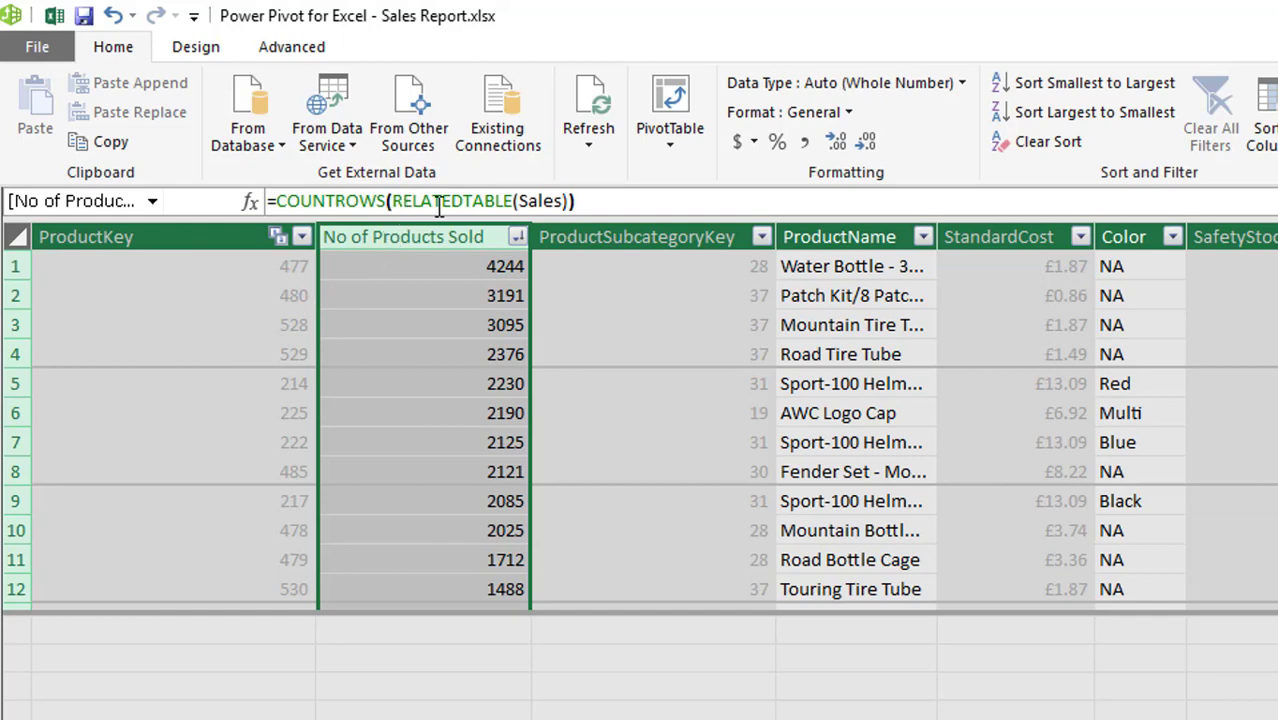
mouse_move(476, 204)
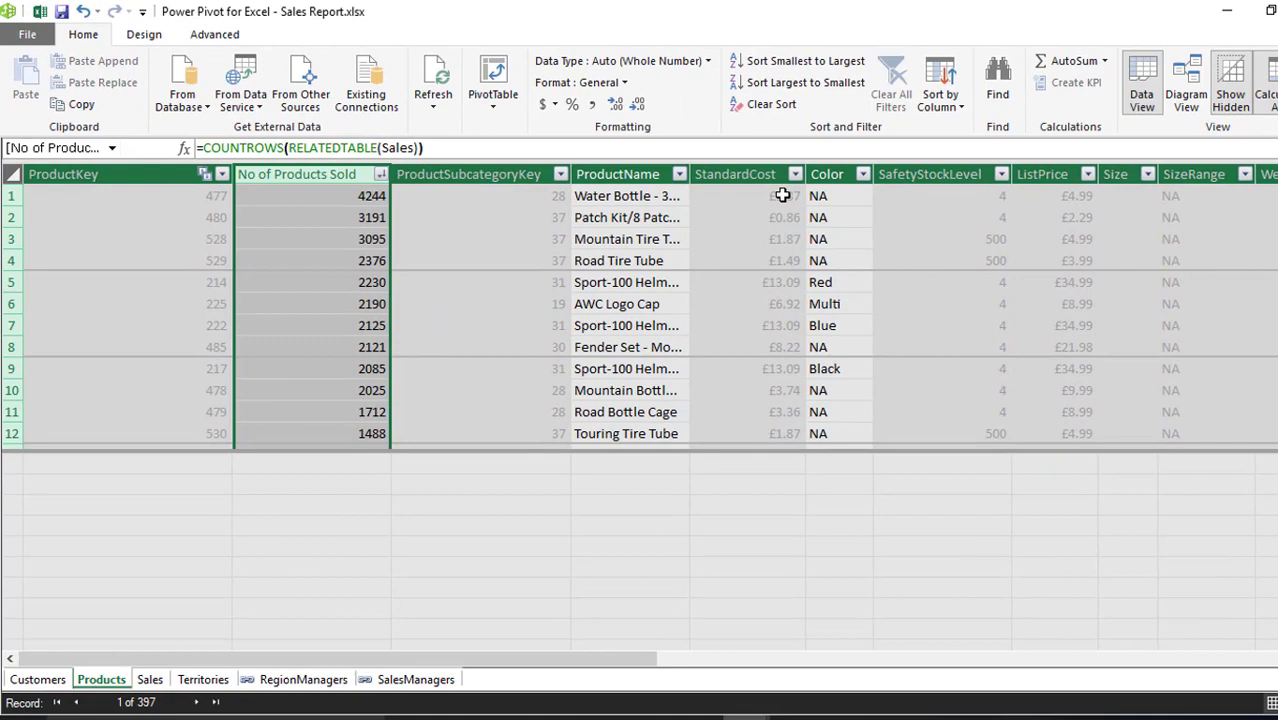
click(1186, 82)
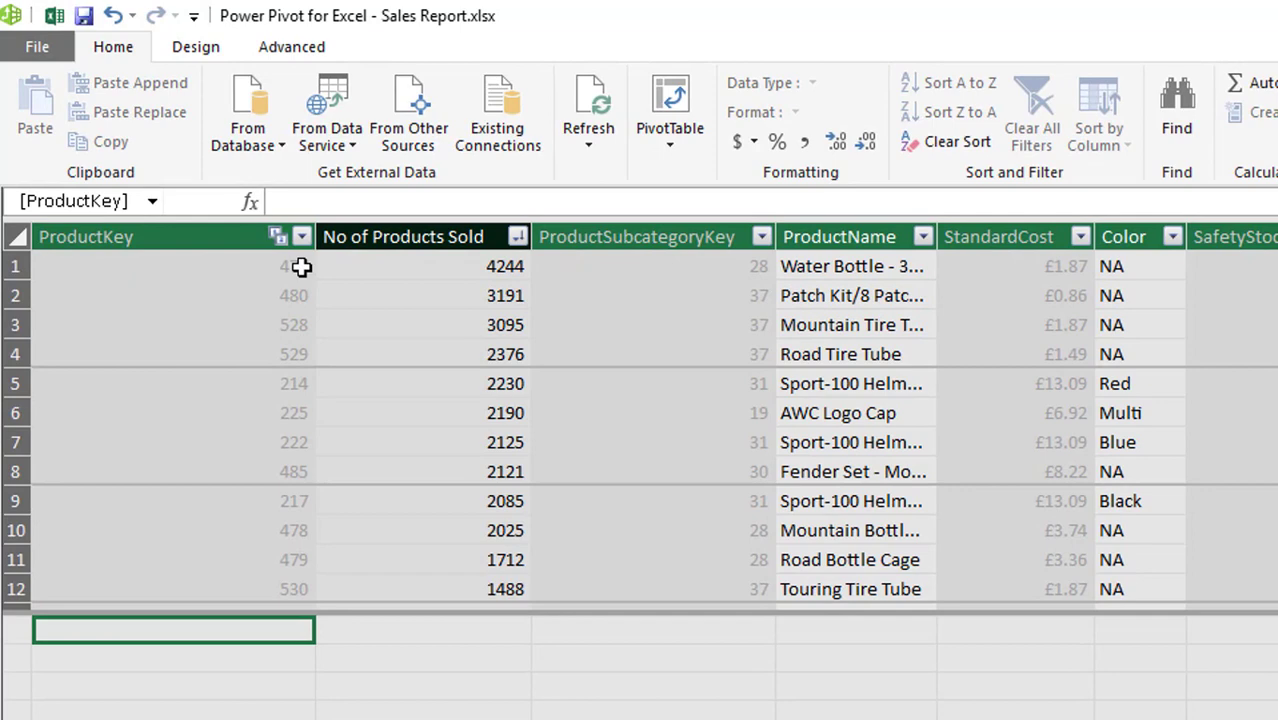
mouse_move(312, 272)
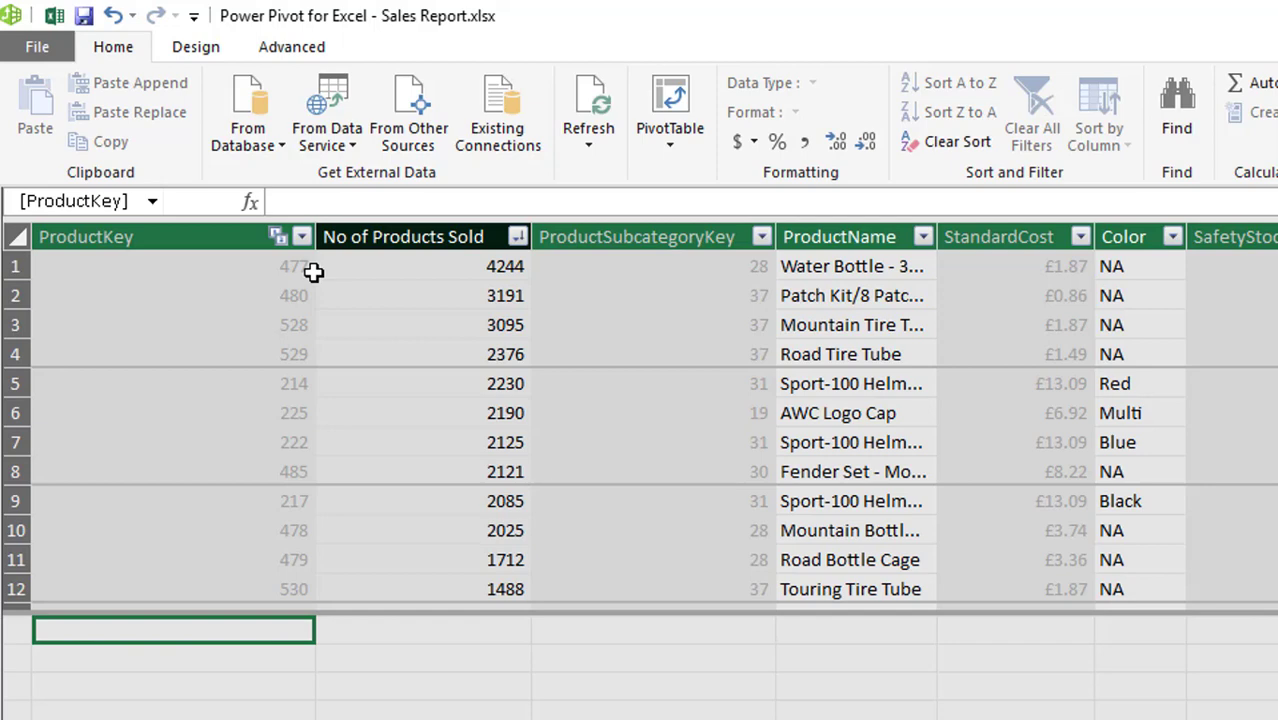
mouse_move(318, 272)
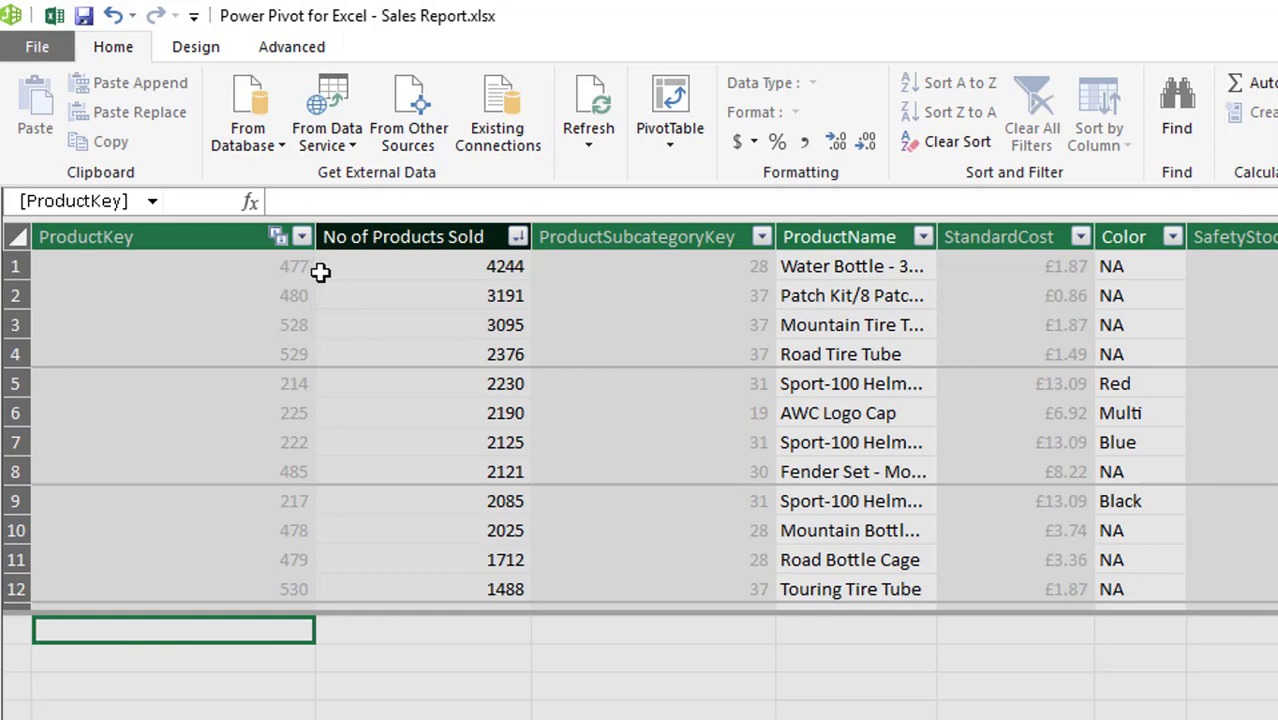
mouse_move(332, 272)
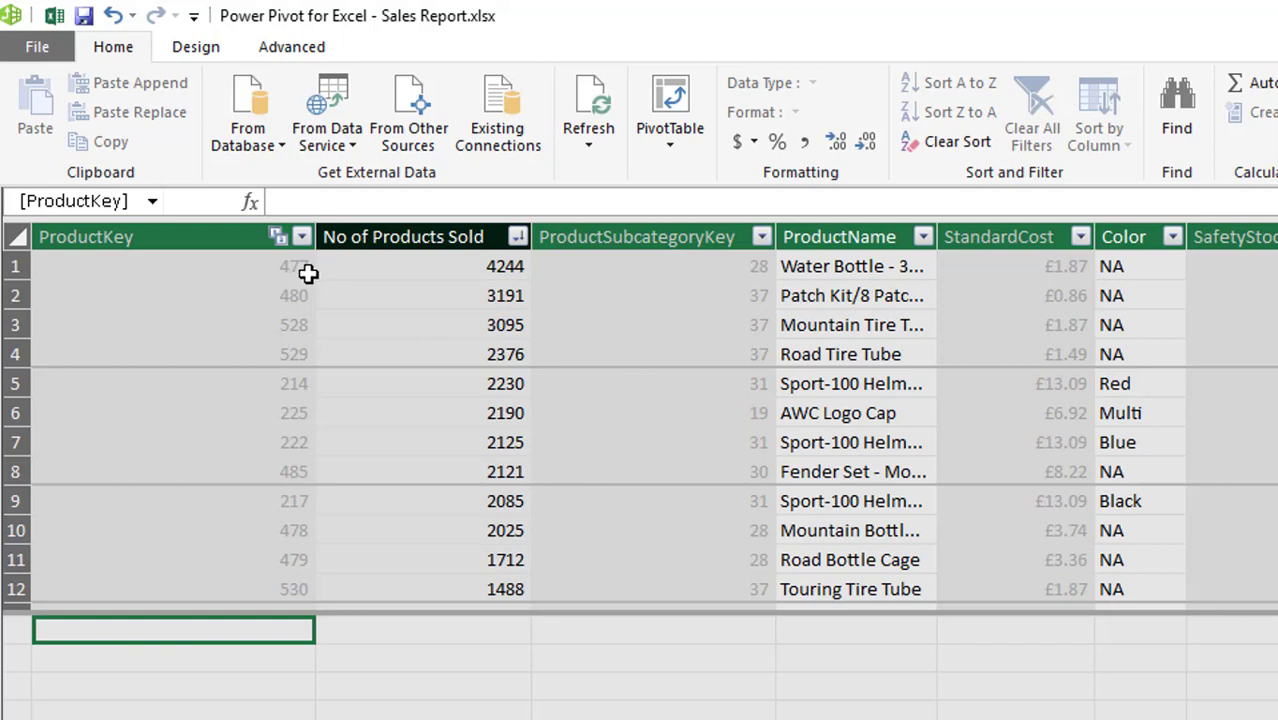
mouse_move(324, 276)
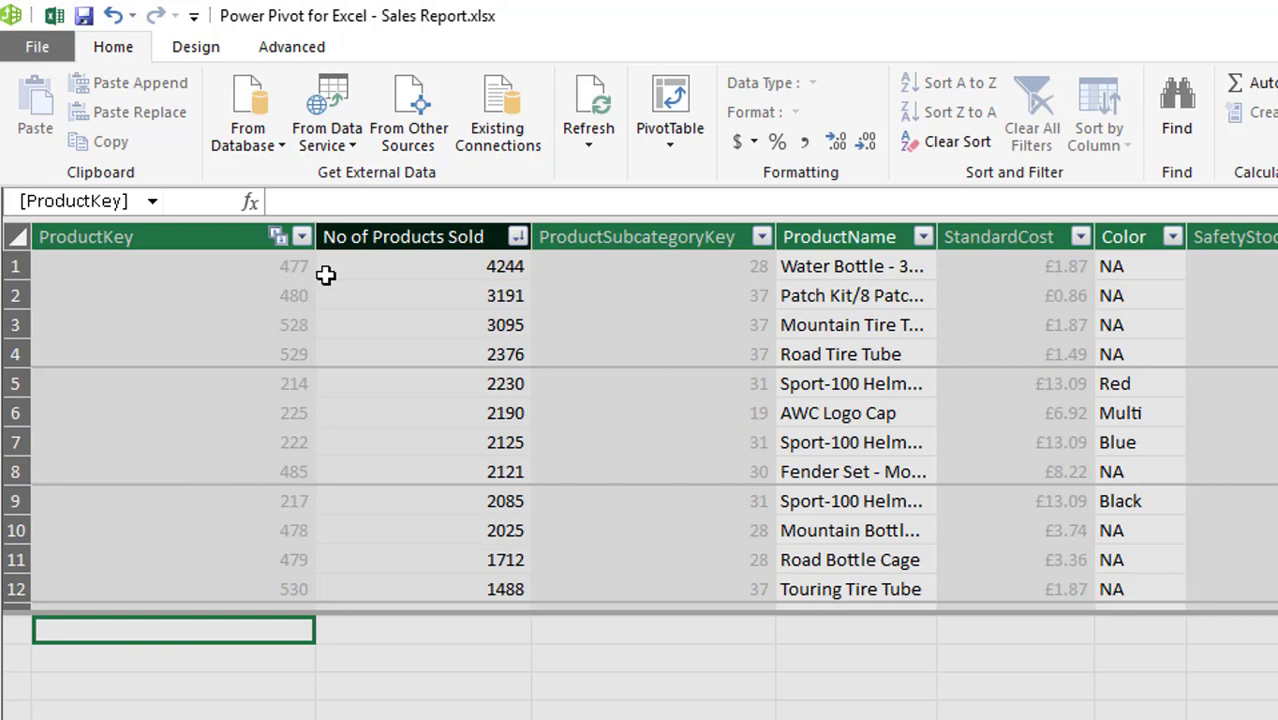
mouse_move(304, 276)
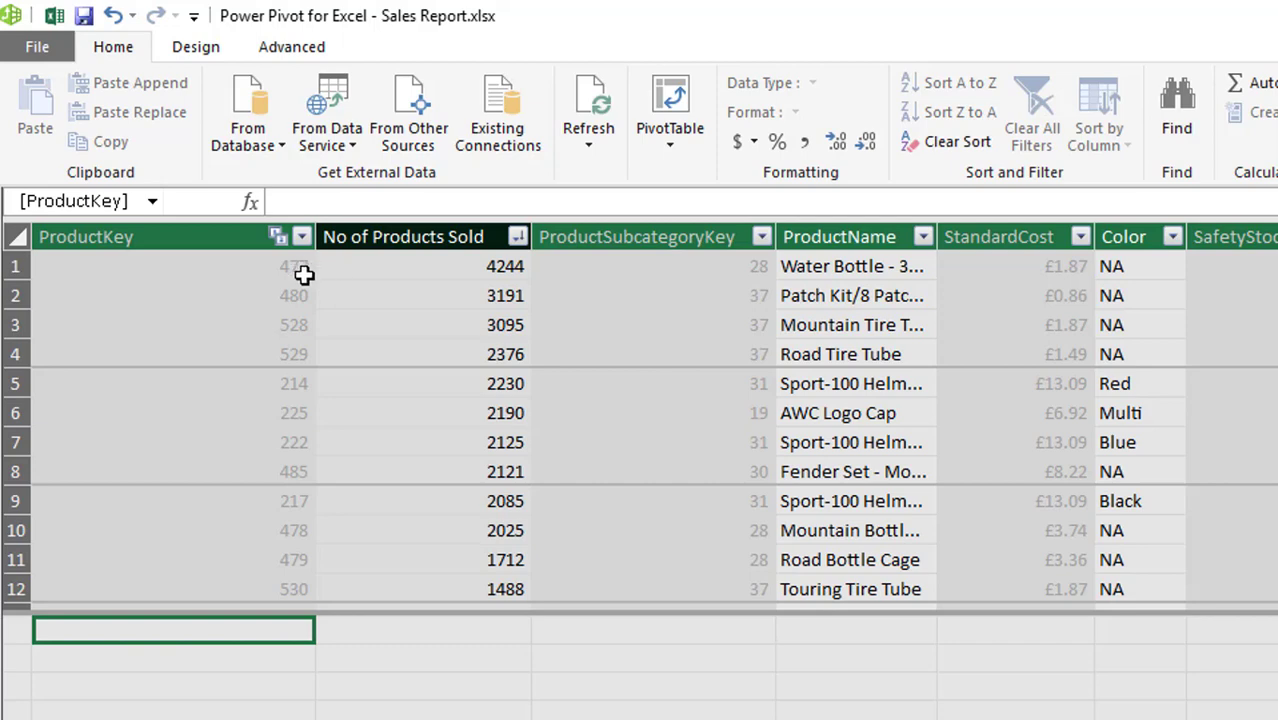
mouse_move(326, 274)
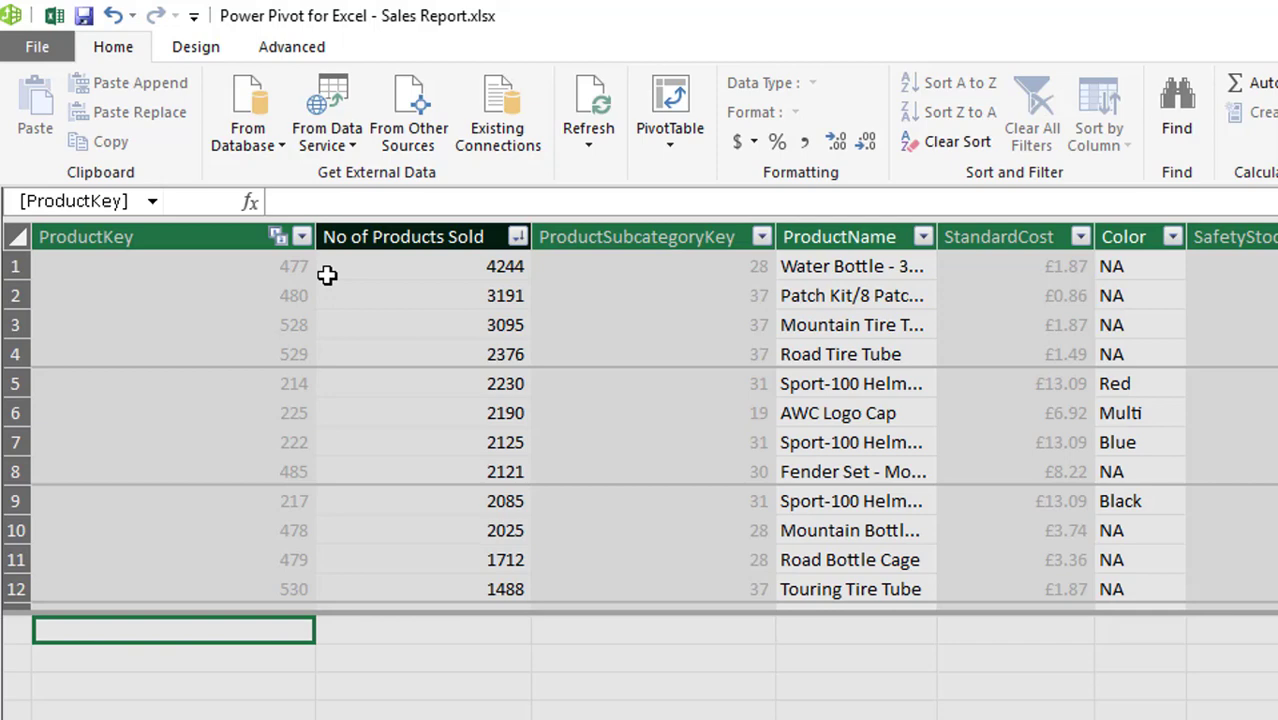
mouse_move(312, 276)
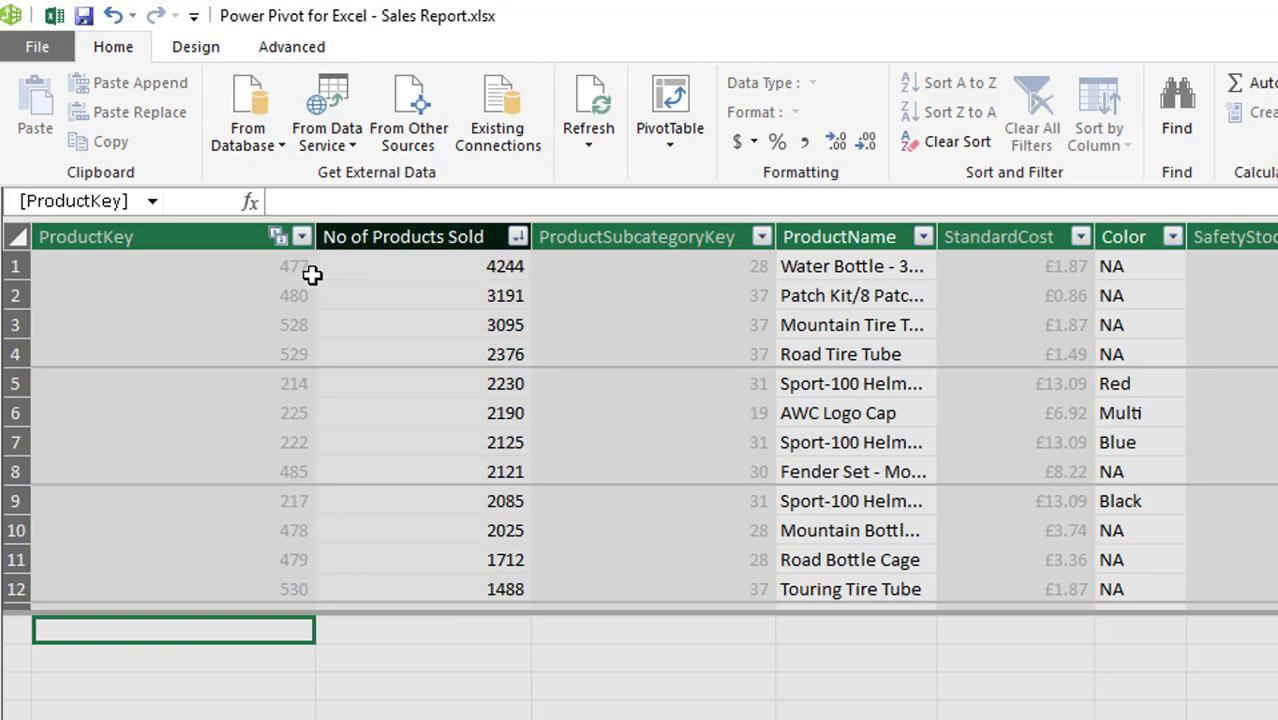
mouse_move(356, 276)
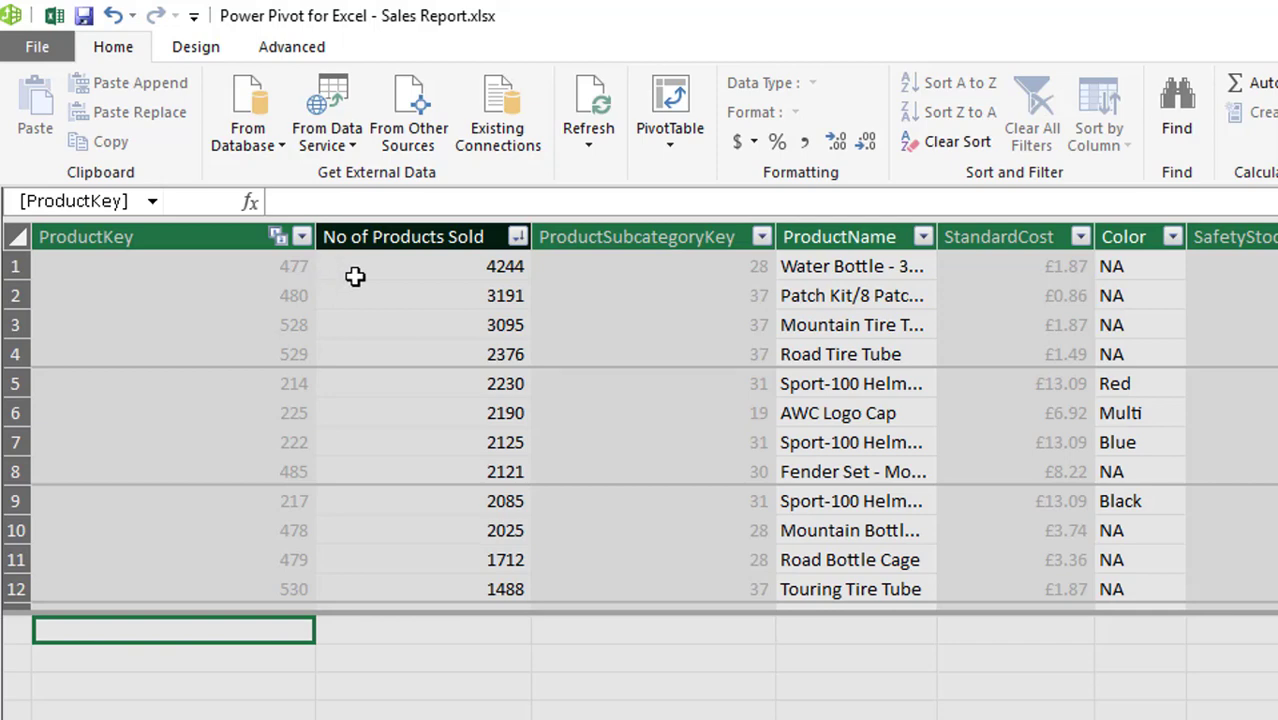
mouse_move(512, 266)
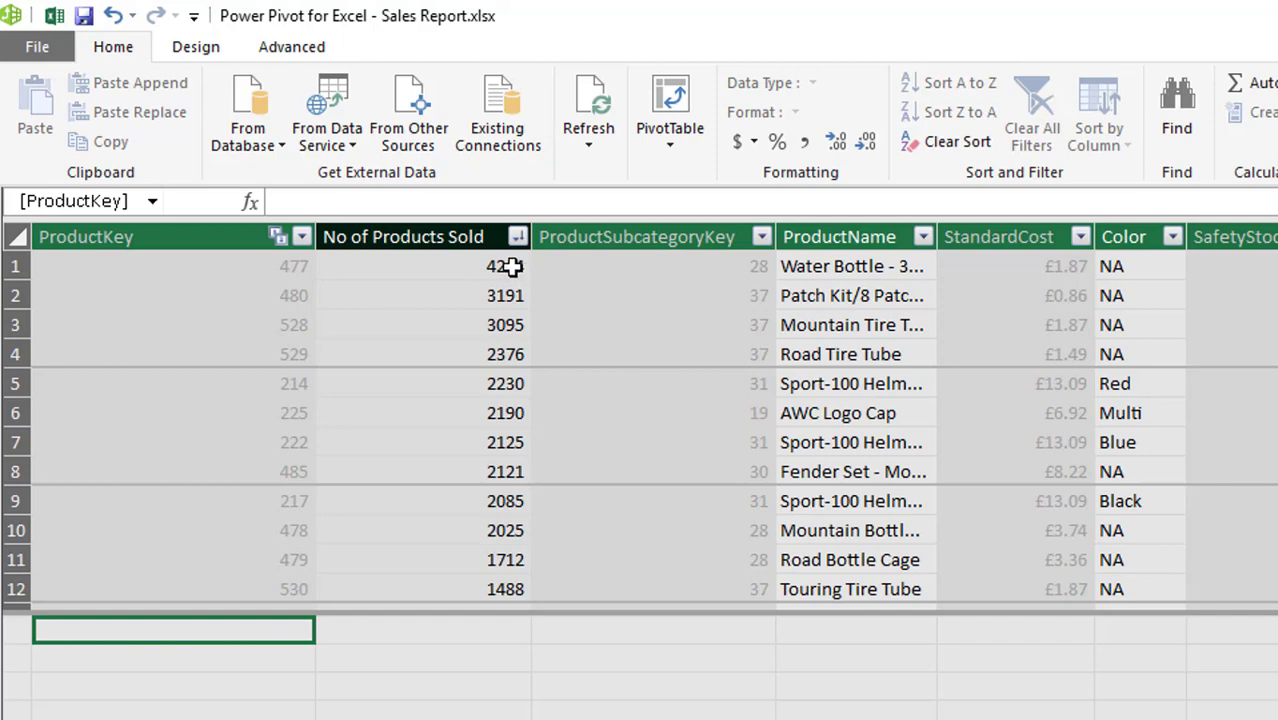
click(420, 266)
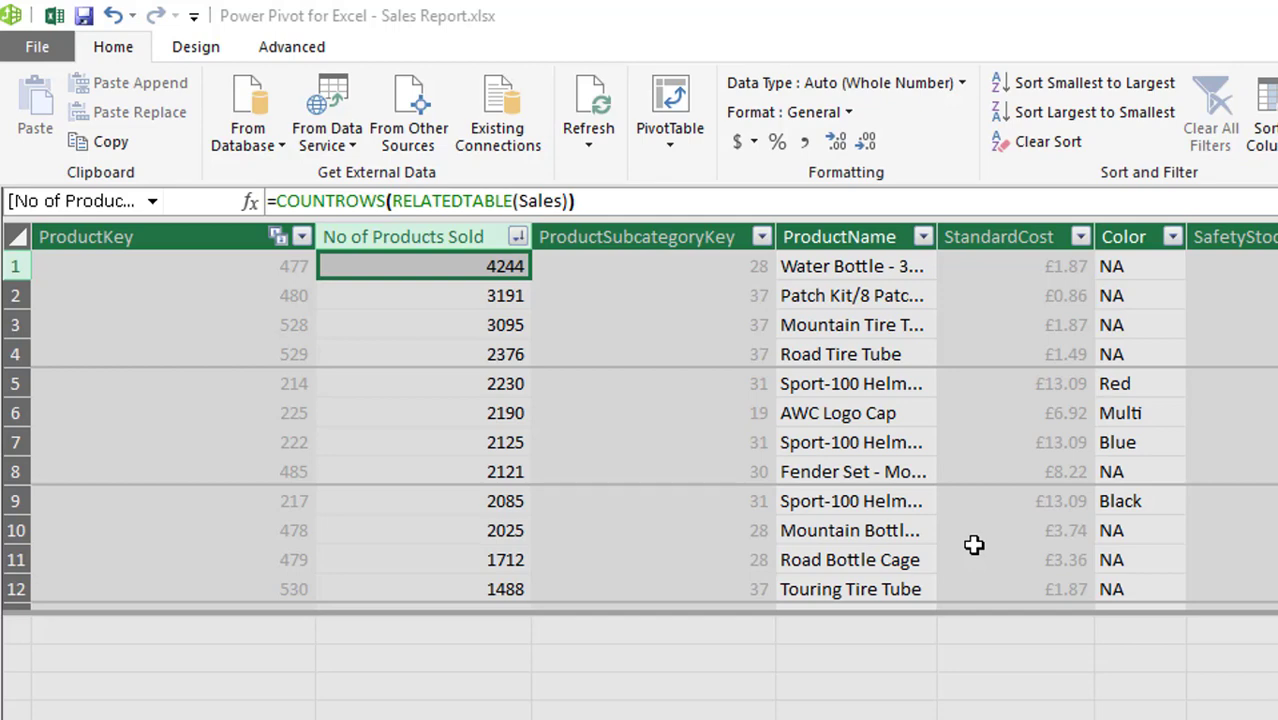
mouse_move(1036, 628)
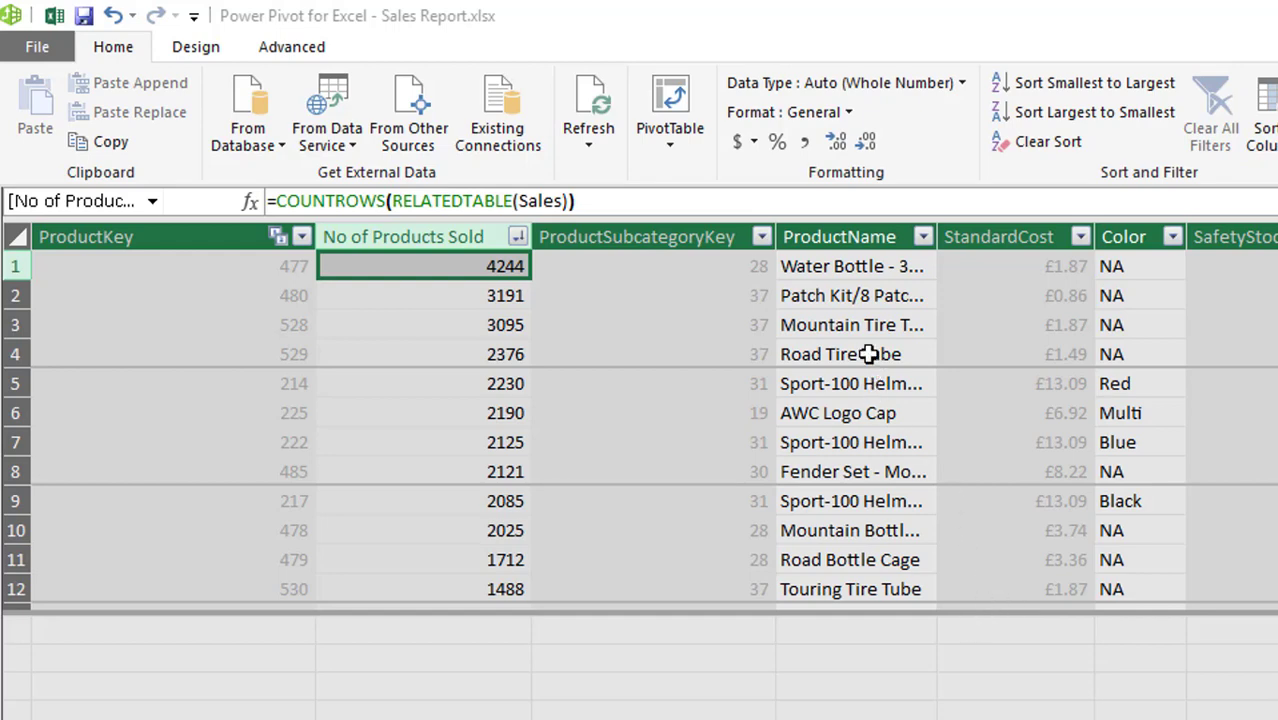
Step: Insert a column before ProductSubcategoryKey and name it 'Best Sellers'
click(636, 236)
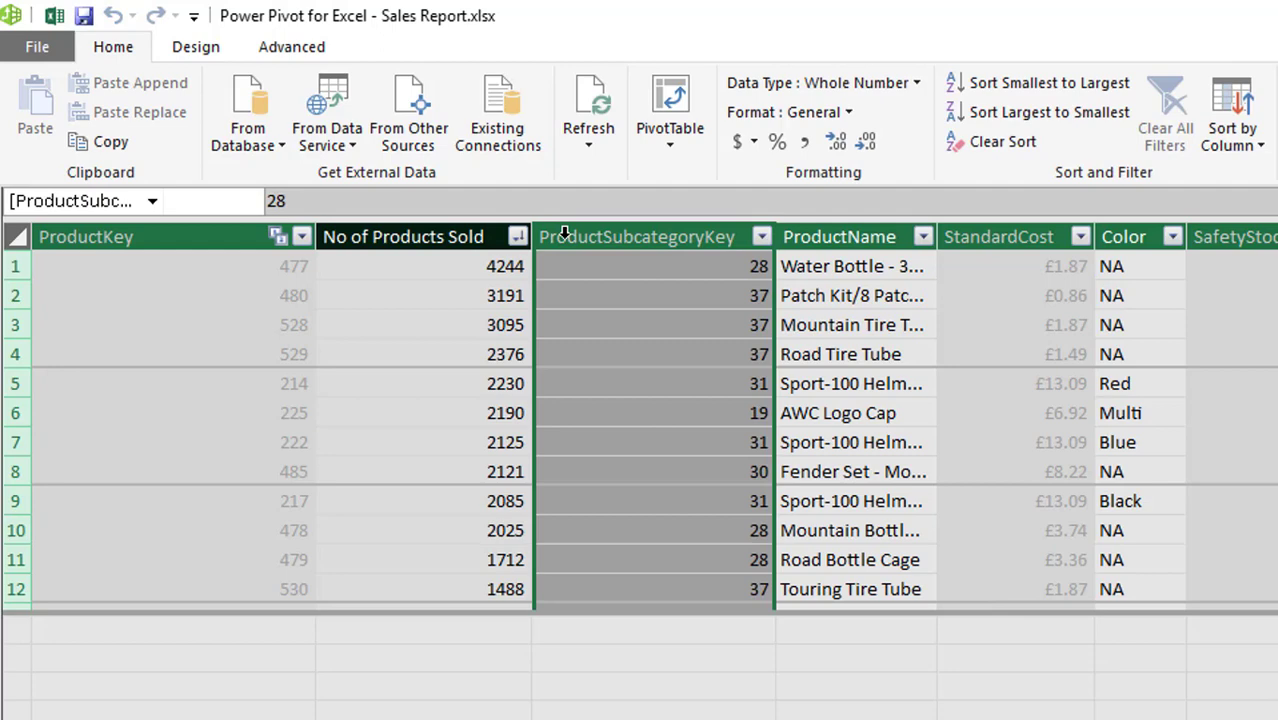
right_click(636, 236)
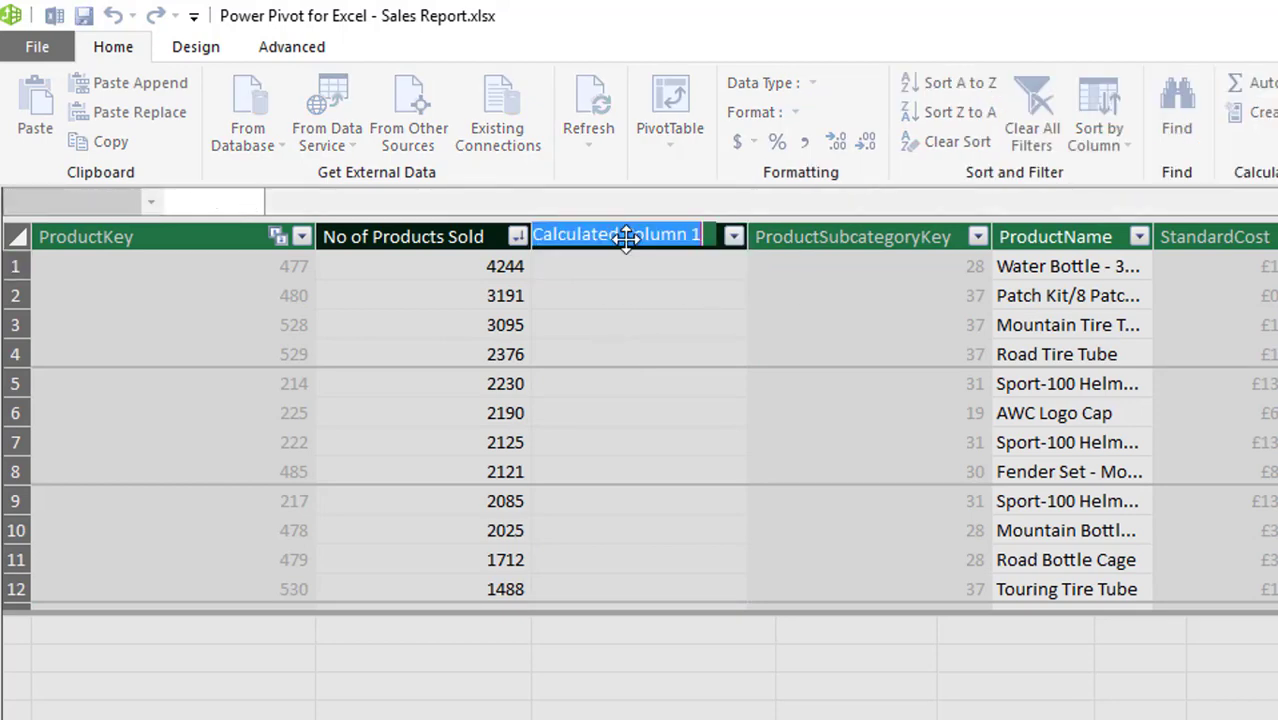
text(B)
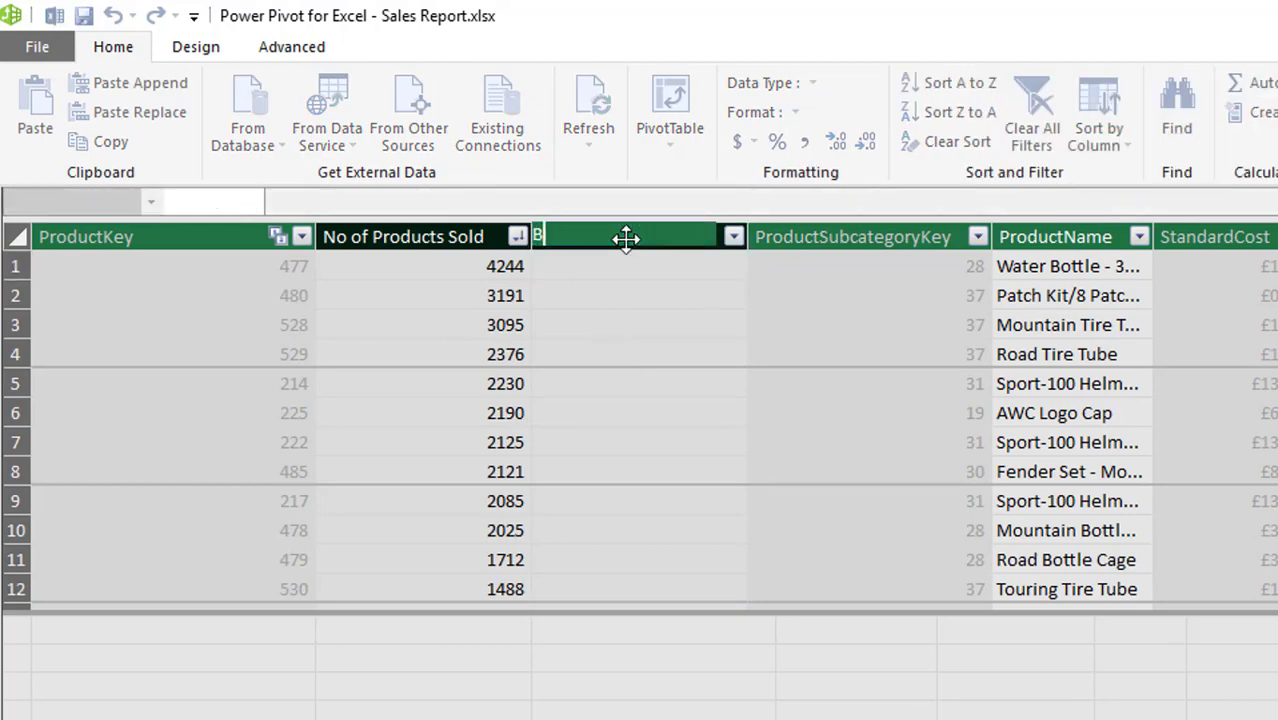
text(est Sell)
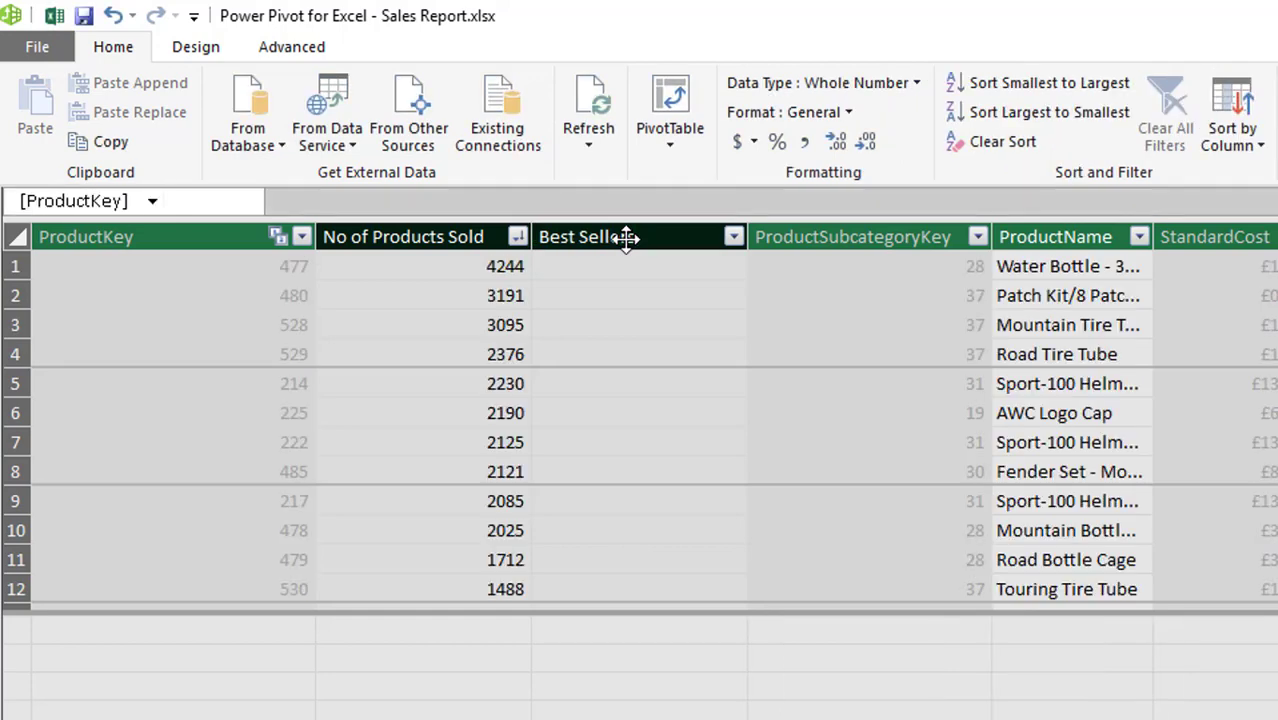
click(586, 236)
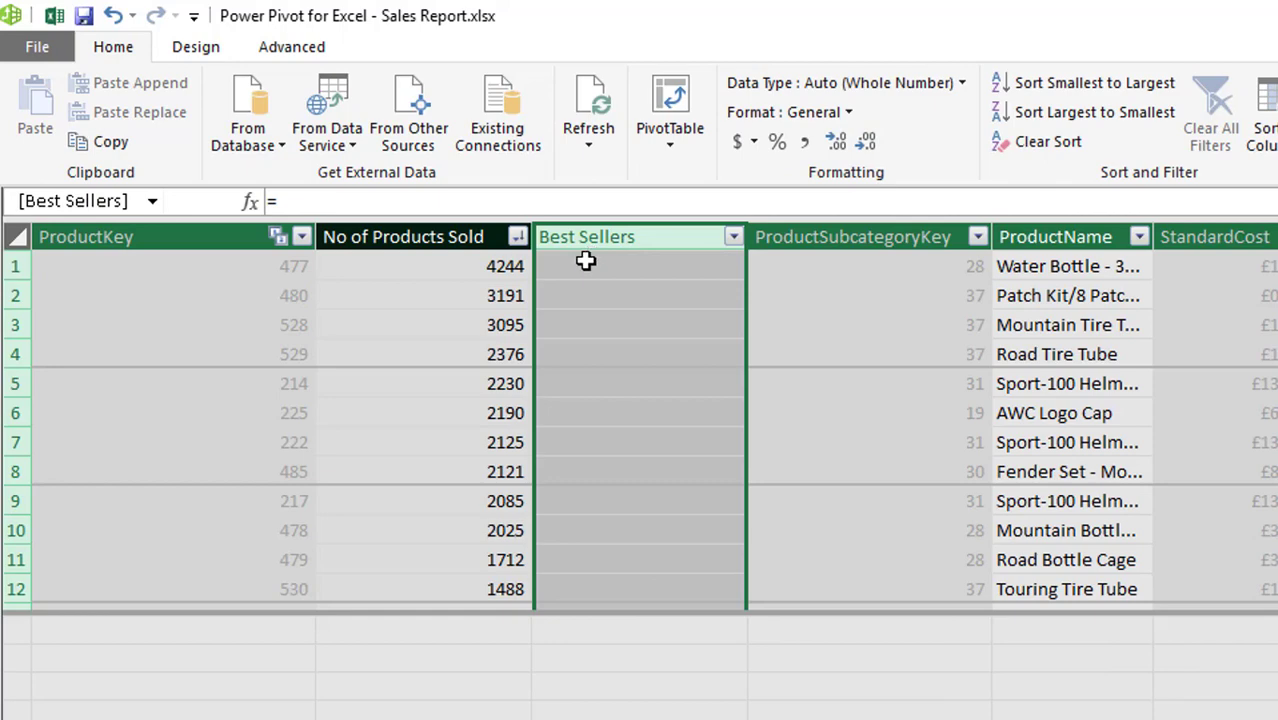
Step: Begin the Best Sellers formula as =IF([No of Products Sold]
click(640, 264)
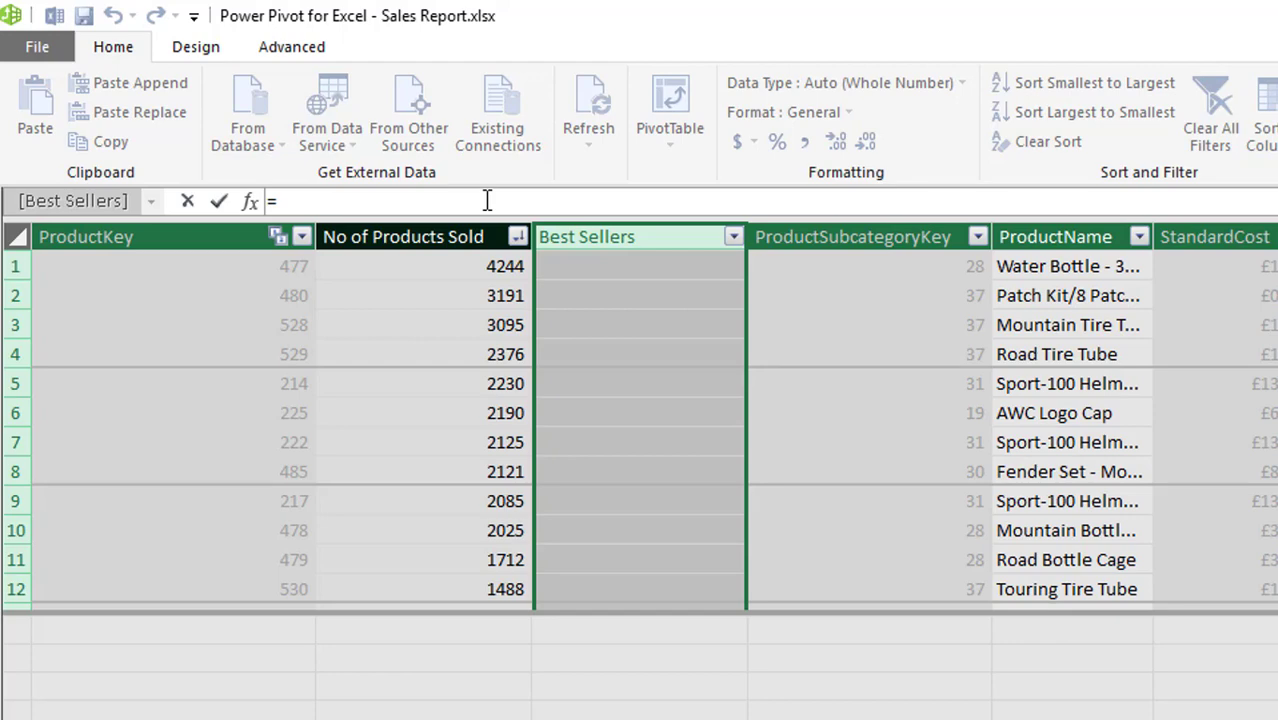
click(280, 200)
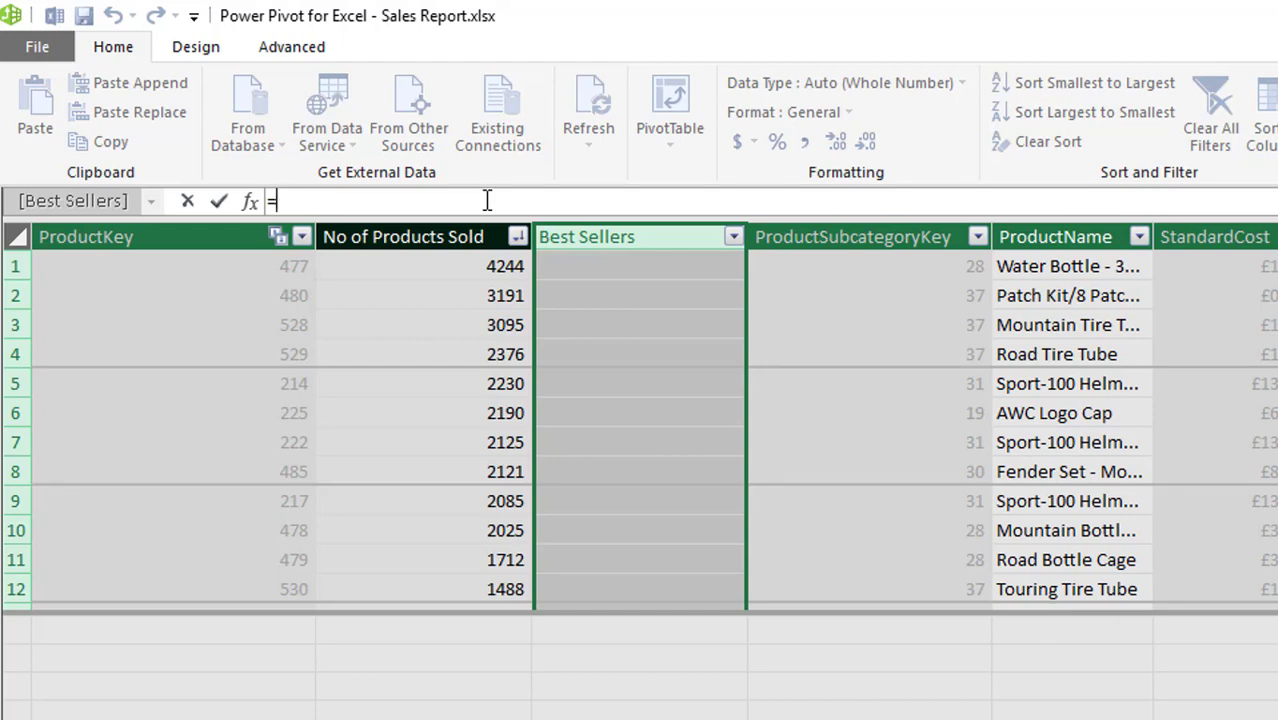
text(if)
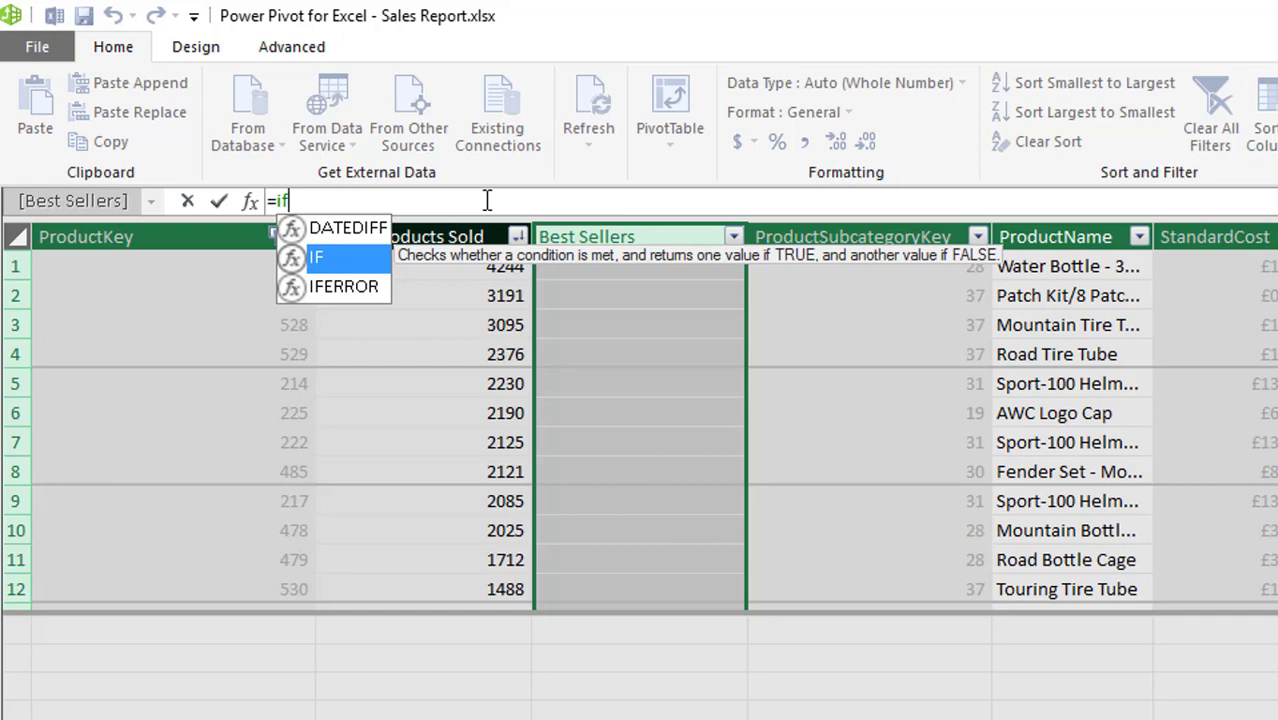
key(Tab)
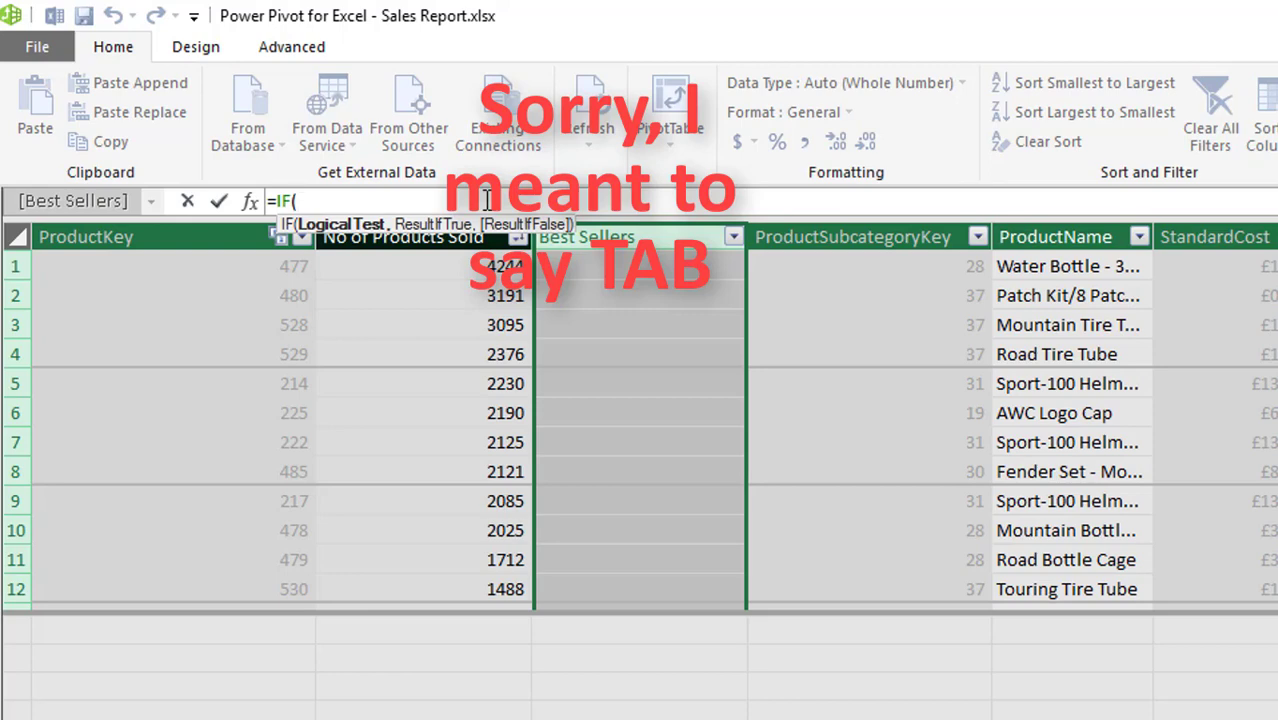
text(n)
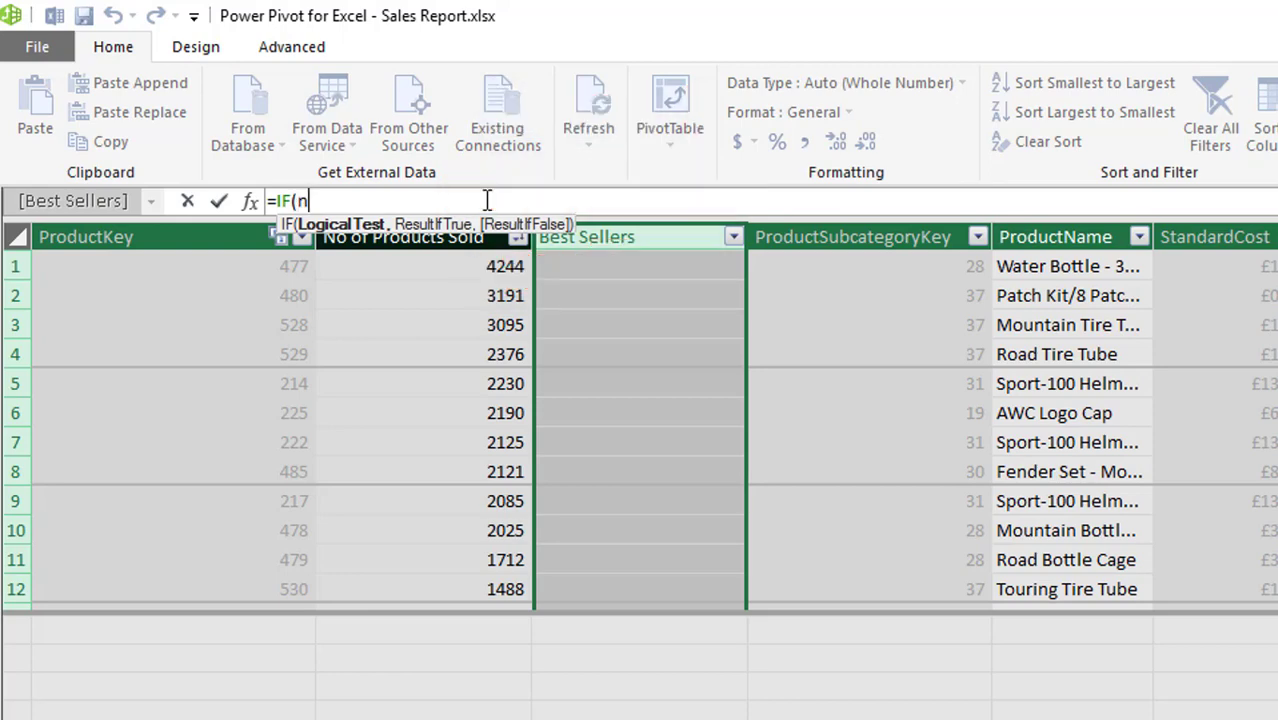
text(o of)
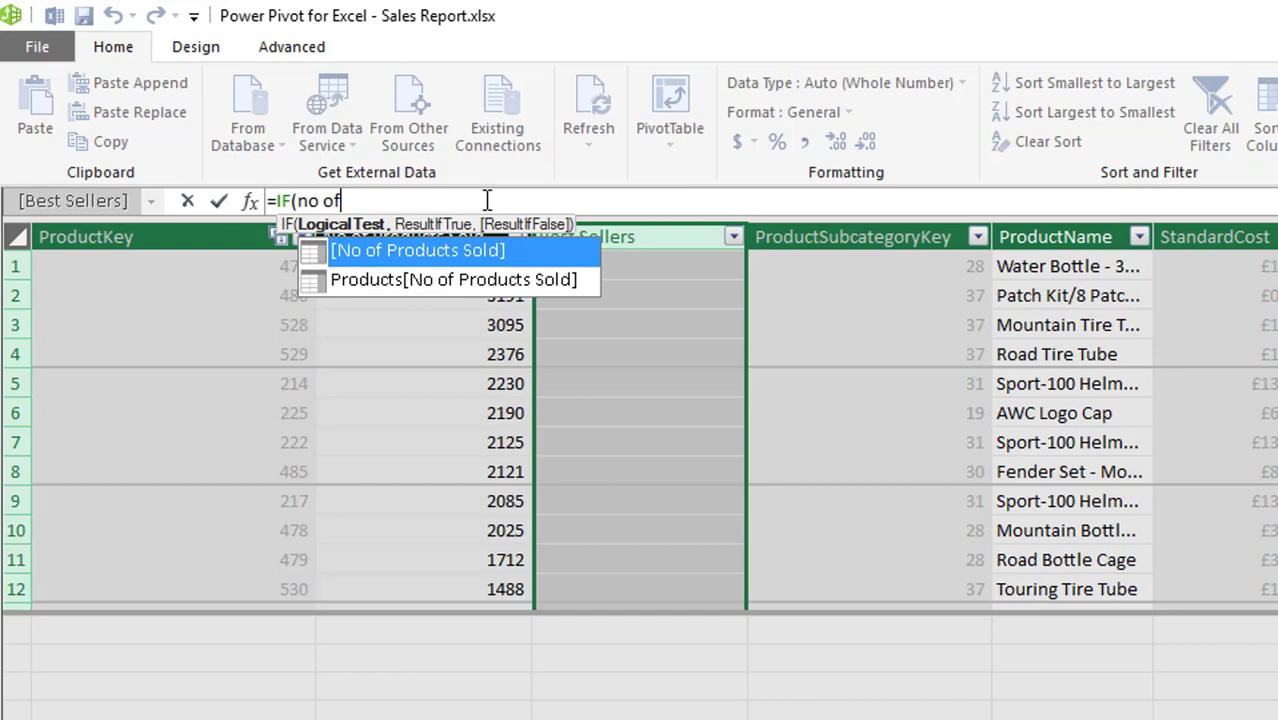
click(418, 250)
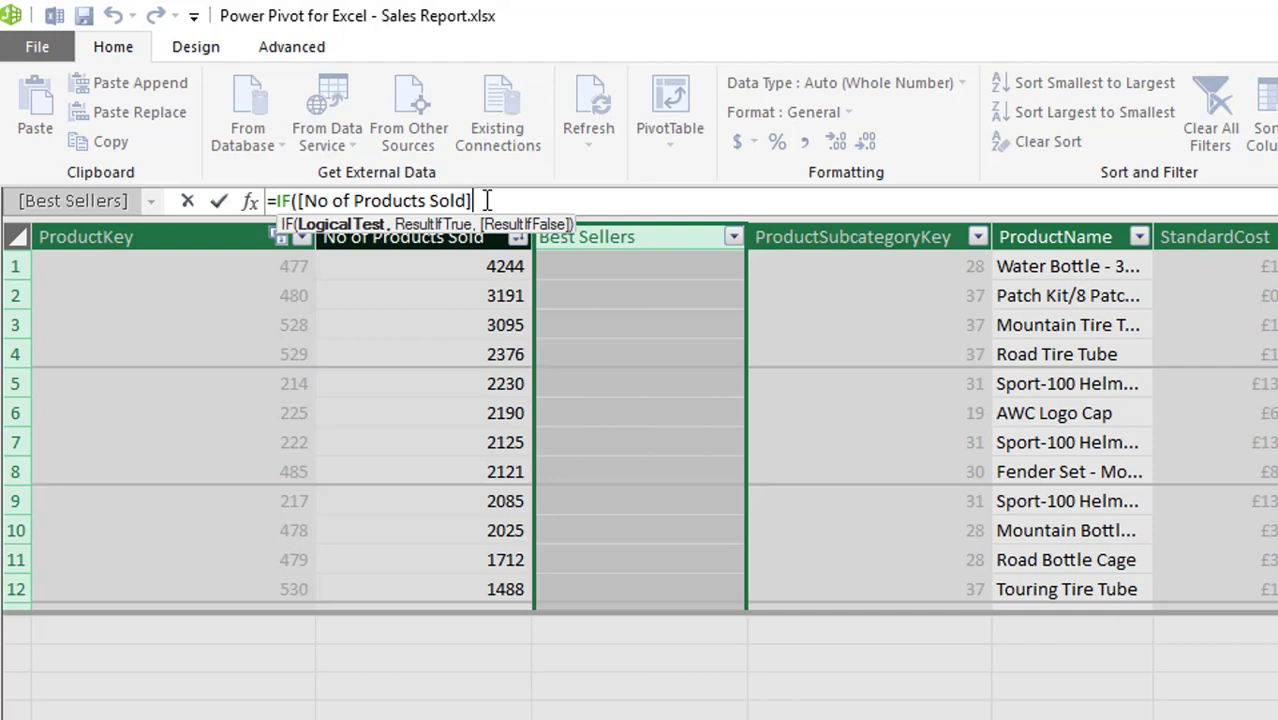
Step: Continue the formula with >2000,"Top Seller", so 2000+ sales get that label
text(>)
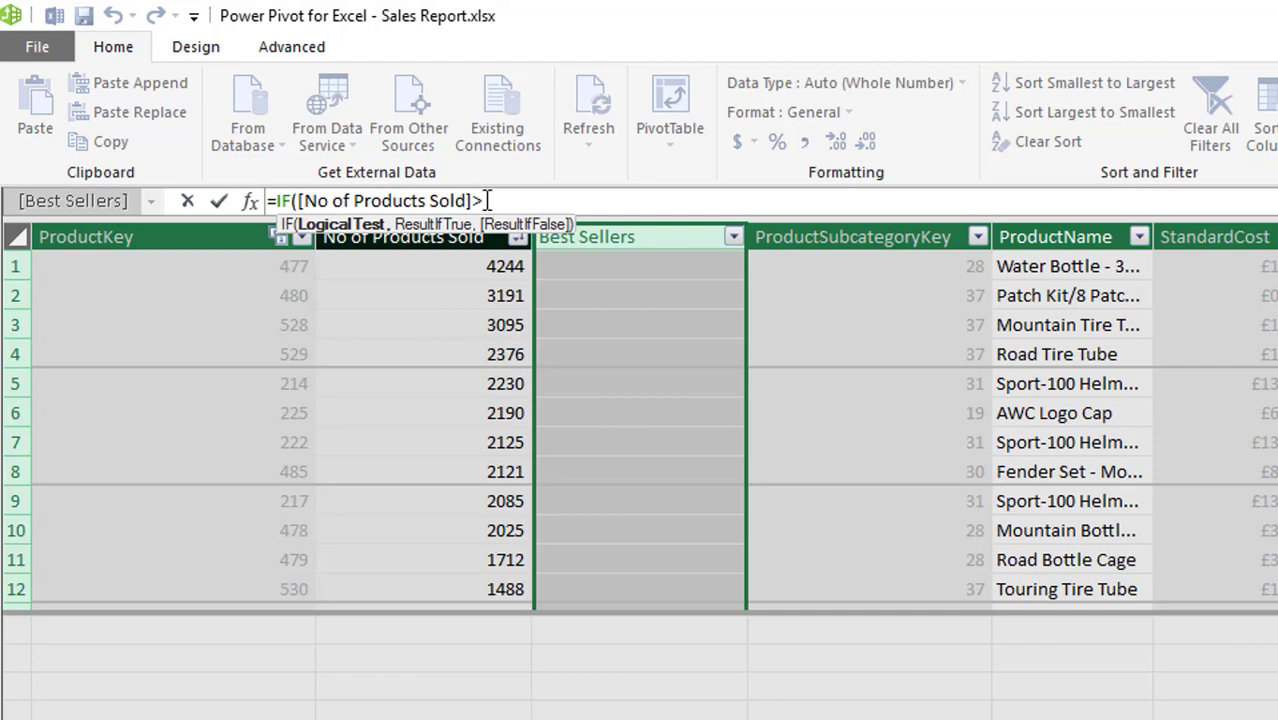
text(2)
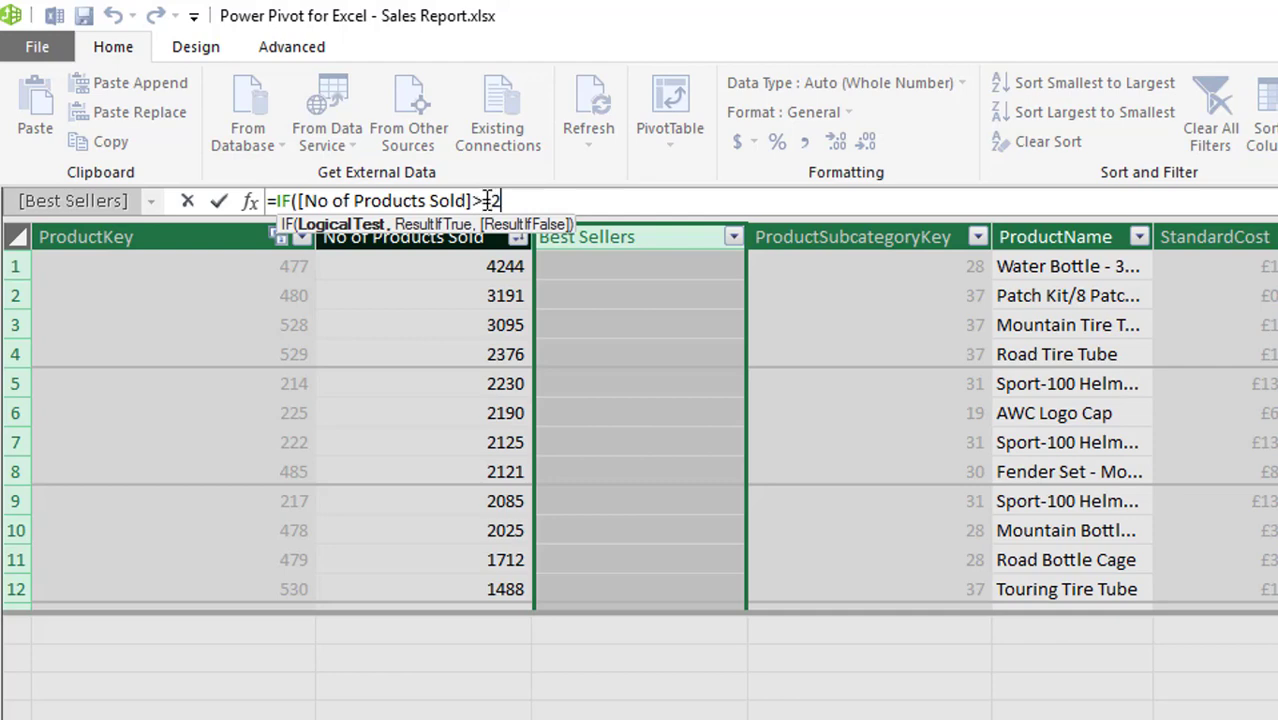
text(000,)
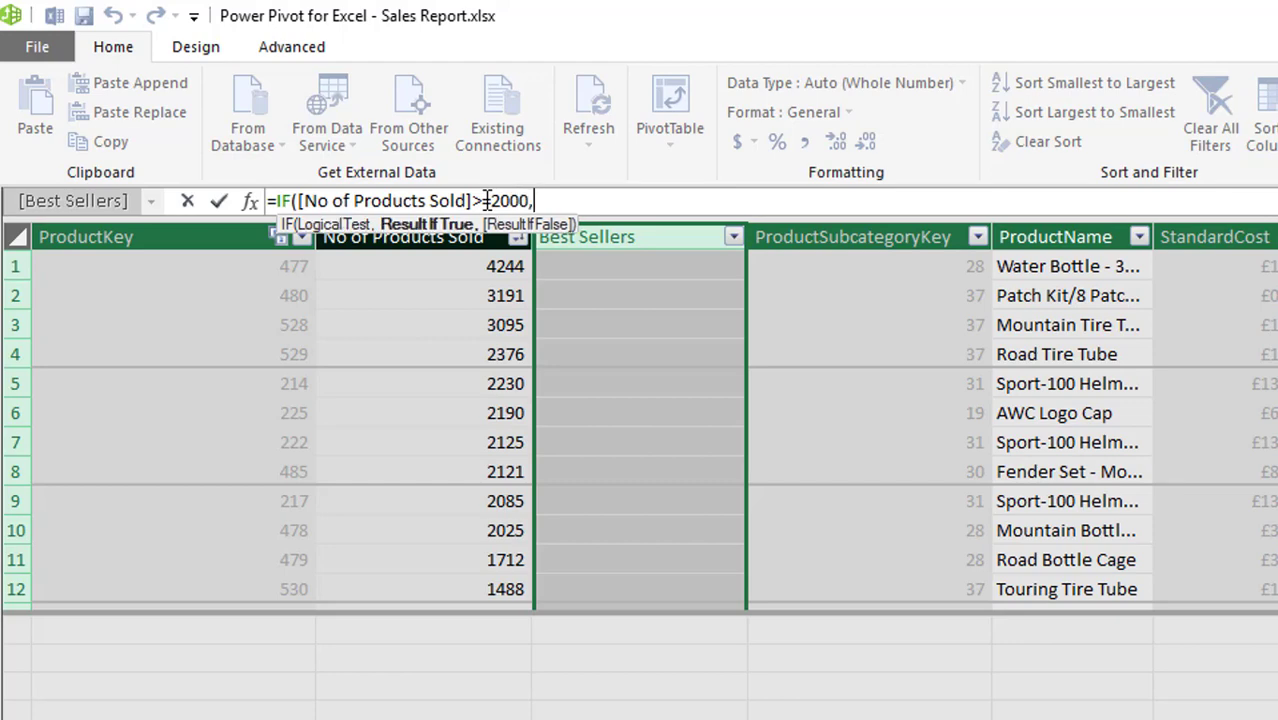
text(")
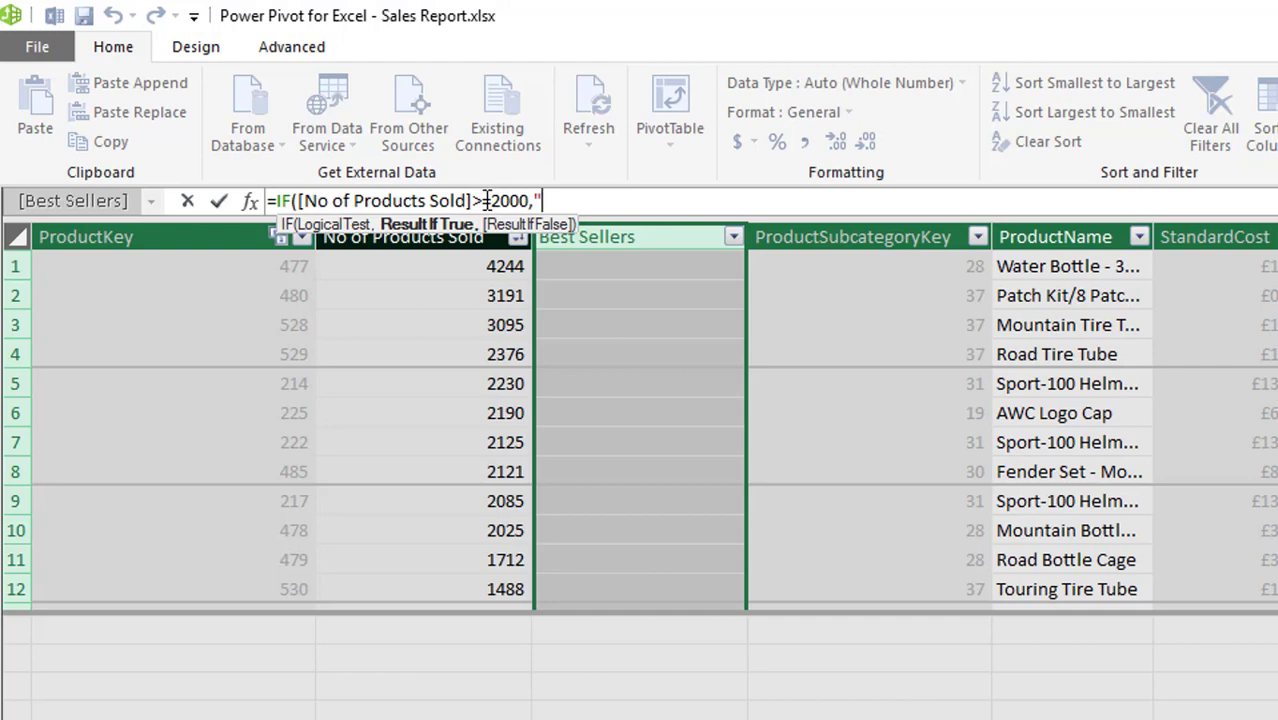
text(Top)
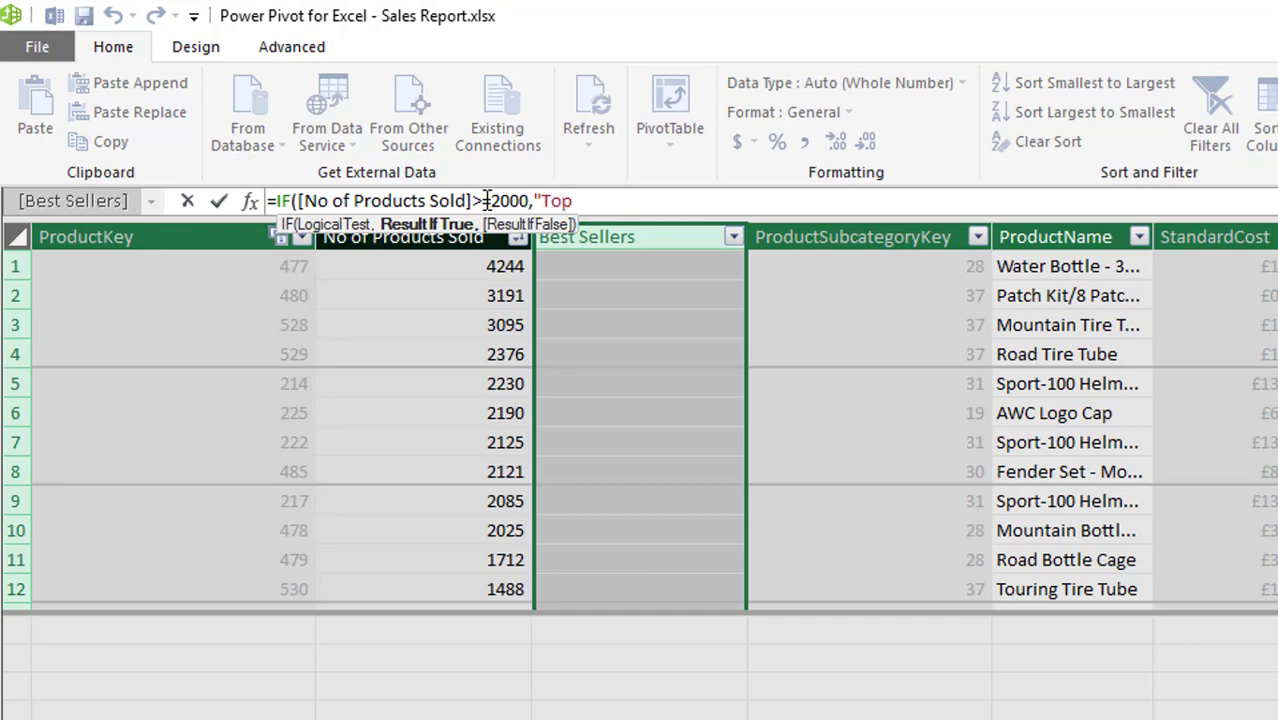
text(Seller)
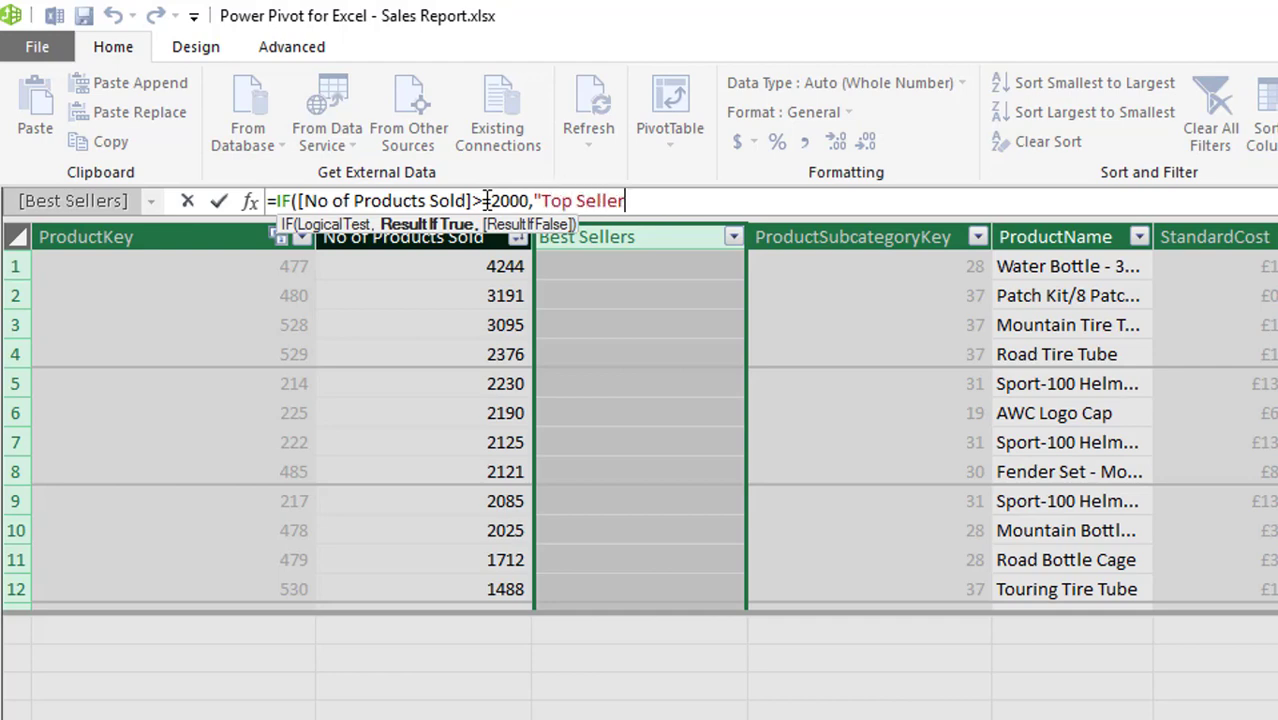
text(",)
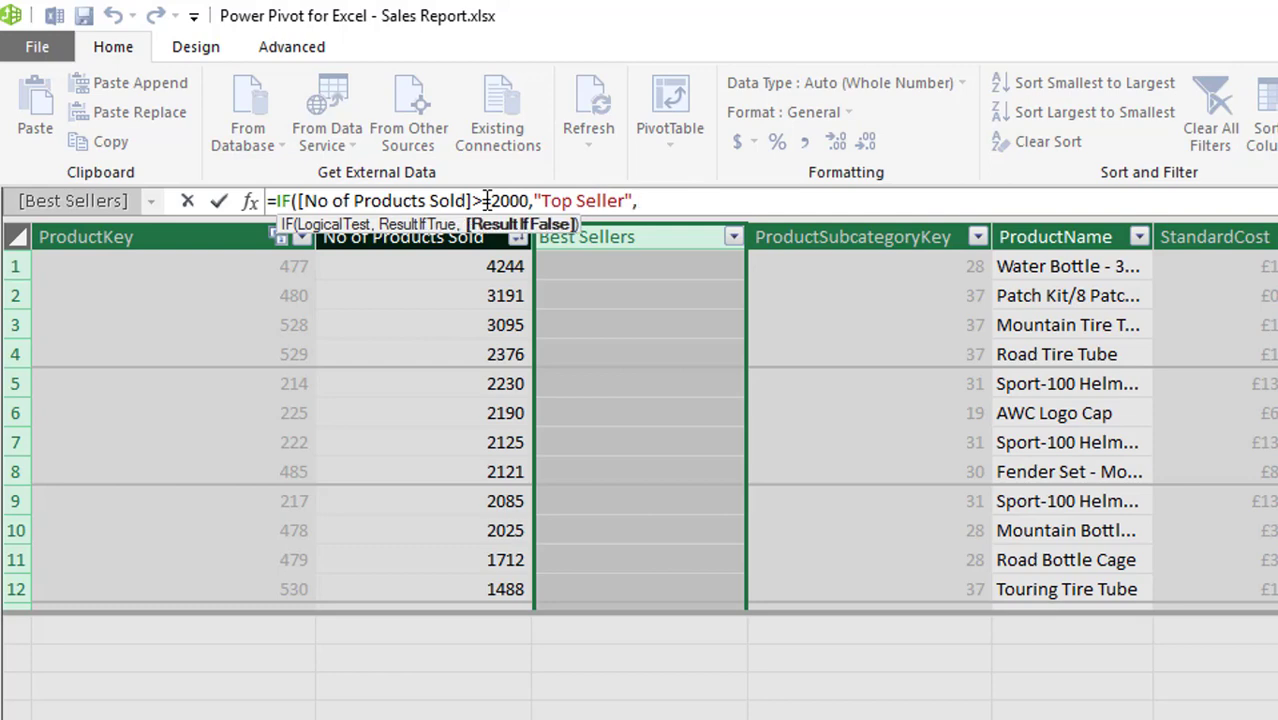
Step: Finish with IF([No of Products Sold]>1000,"Standard Seller","Slow Seller")) and commit the nested IF
text(if)
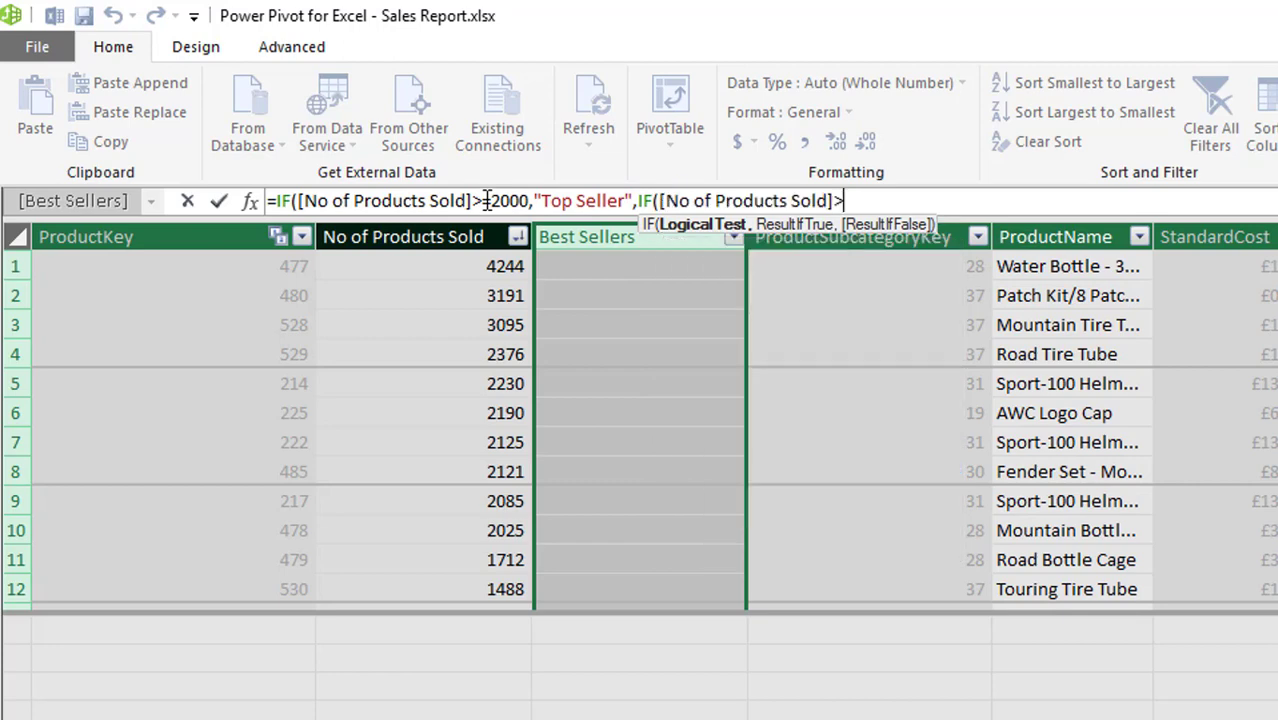
text(1000)
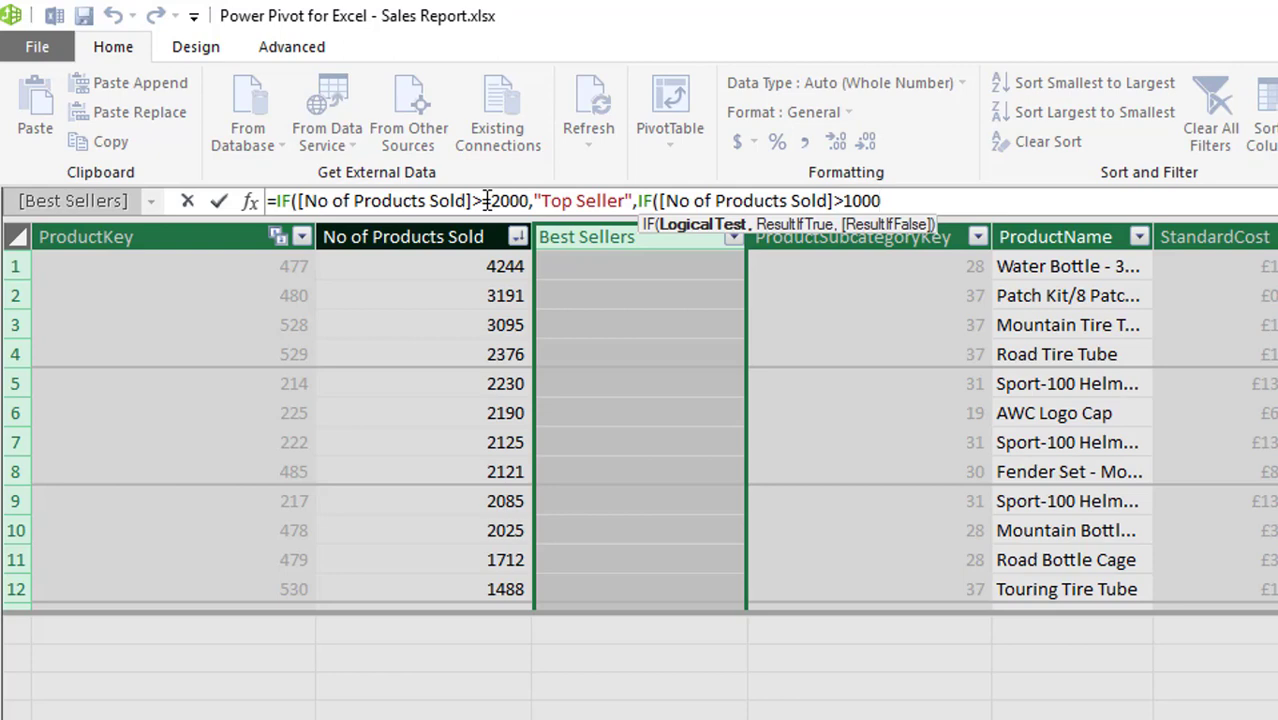
text(,"Standard)
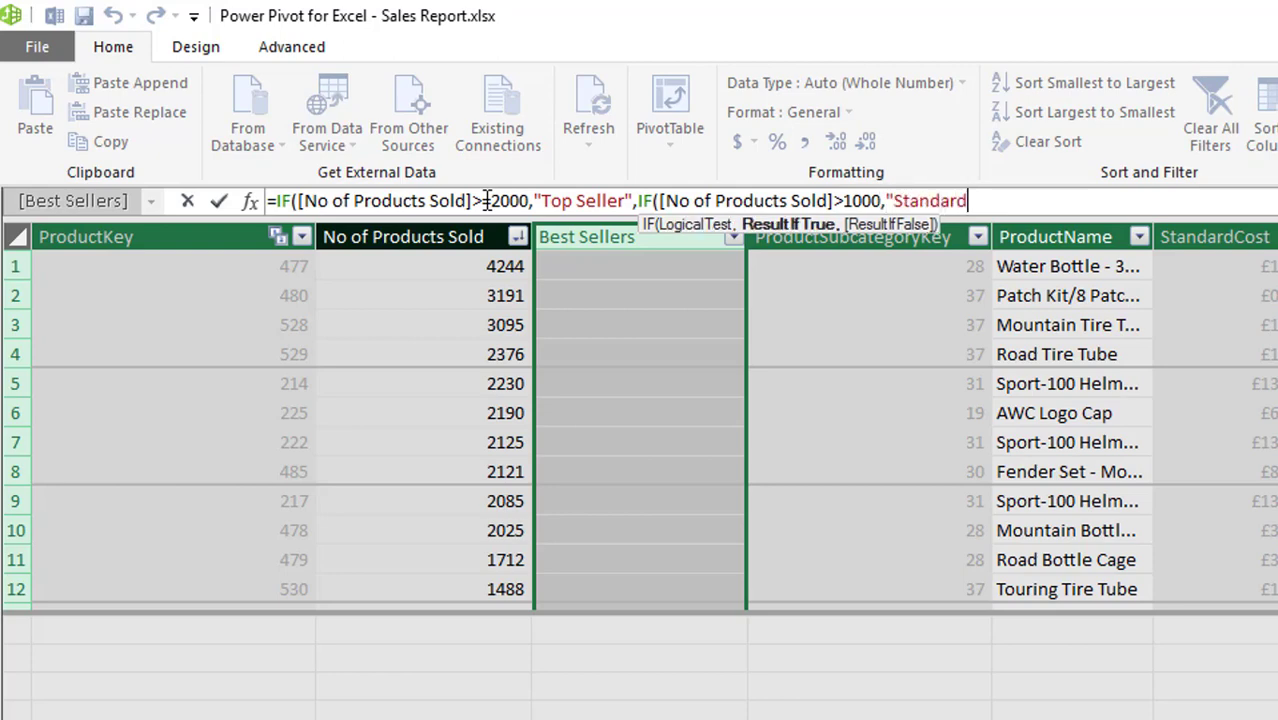
text(Selle)
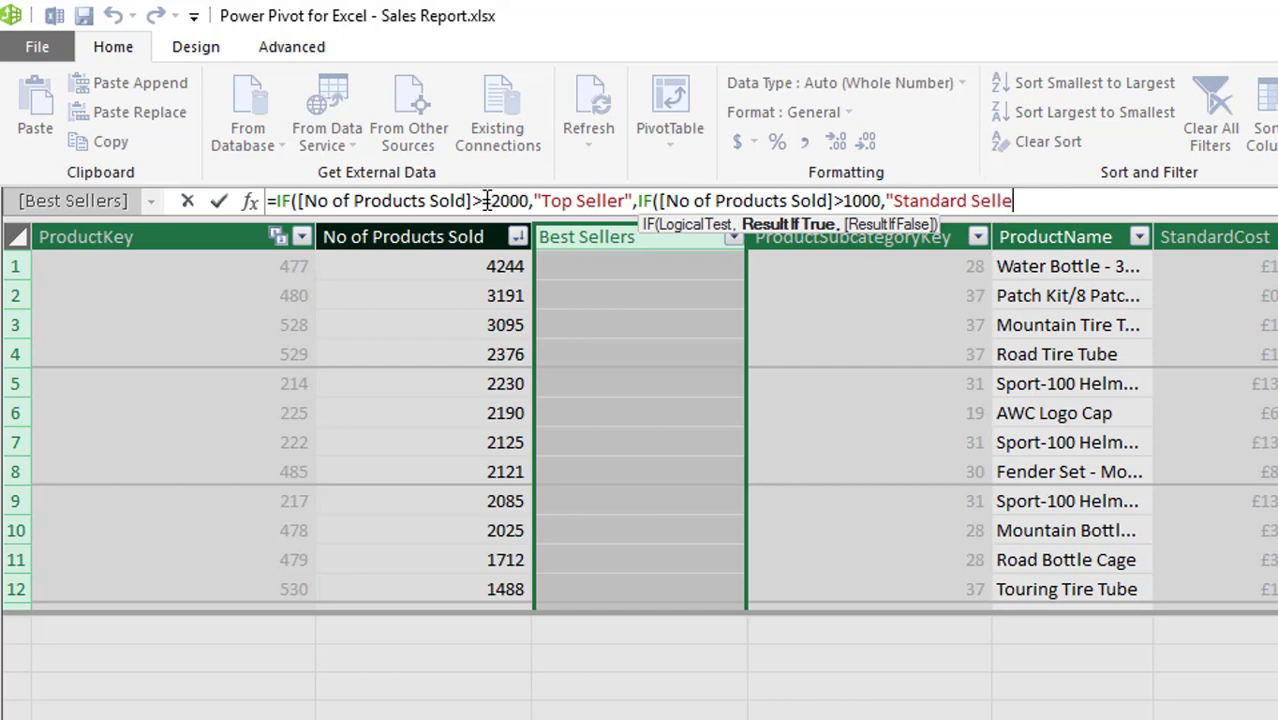
text(","Slow)
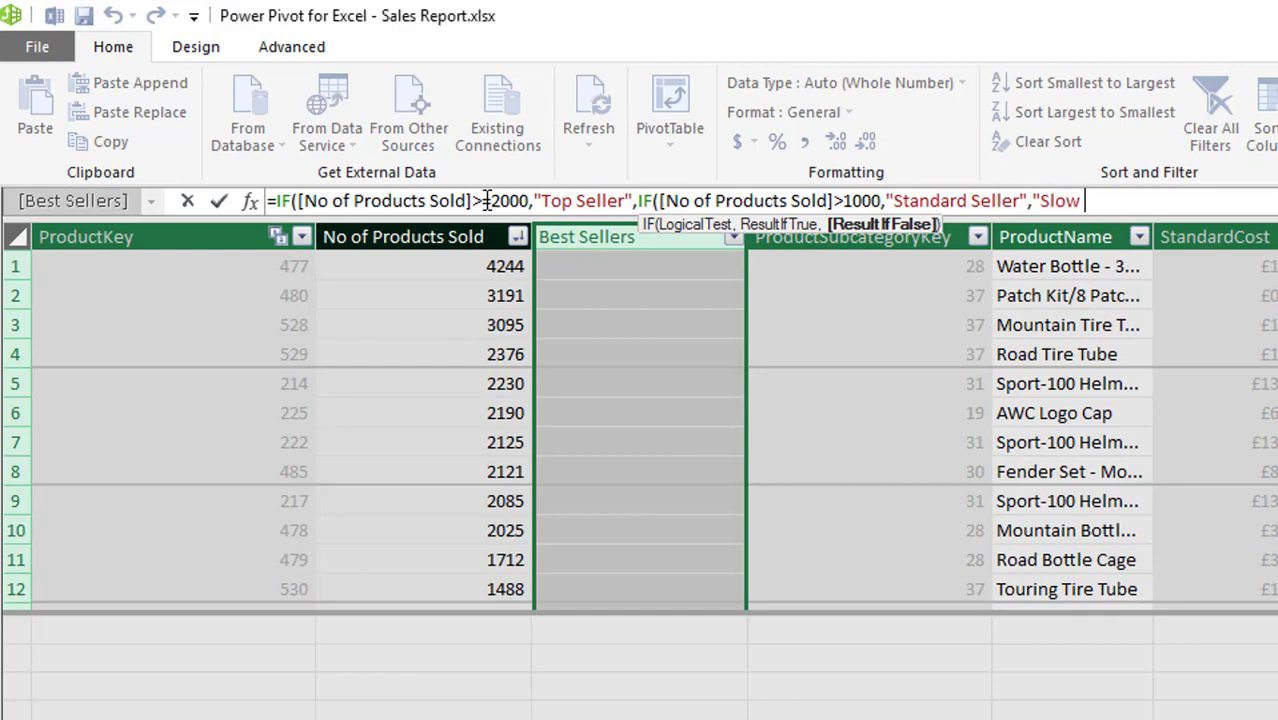
text(Seller")
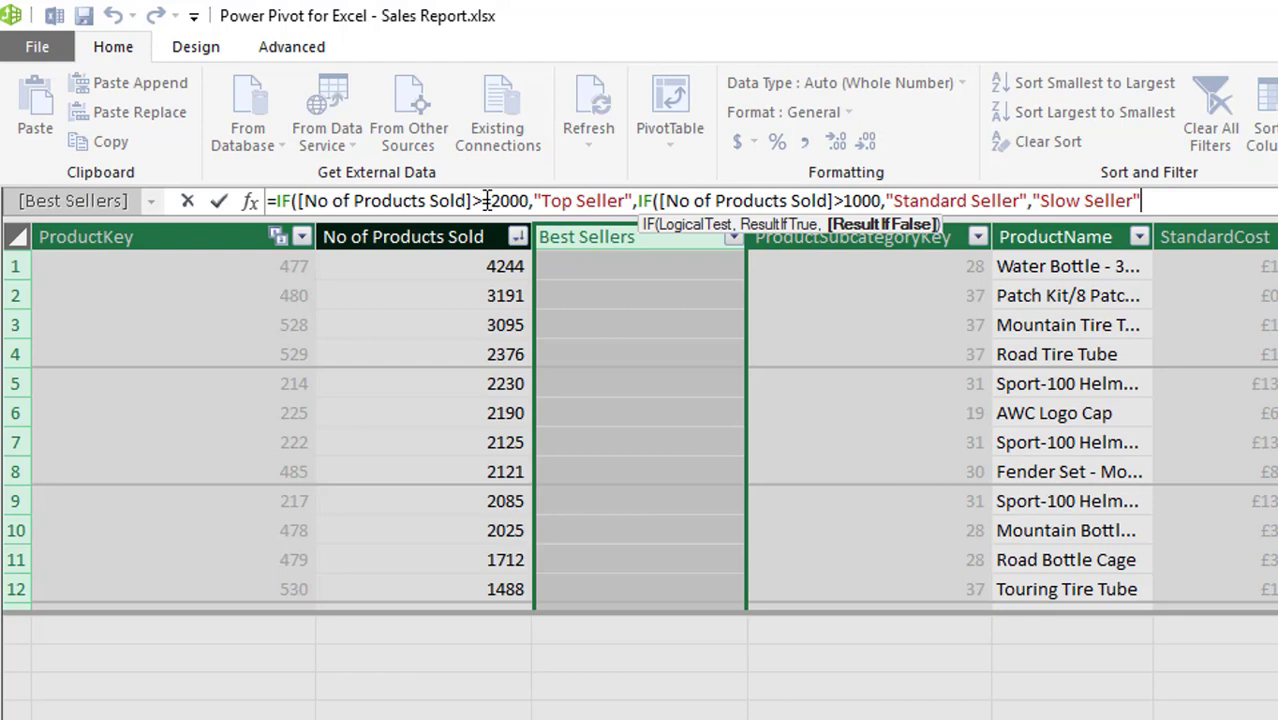
text()))
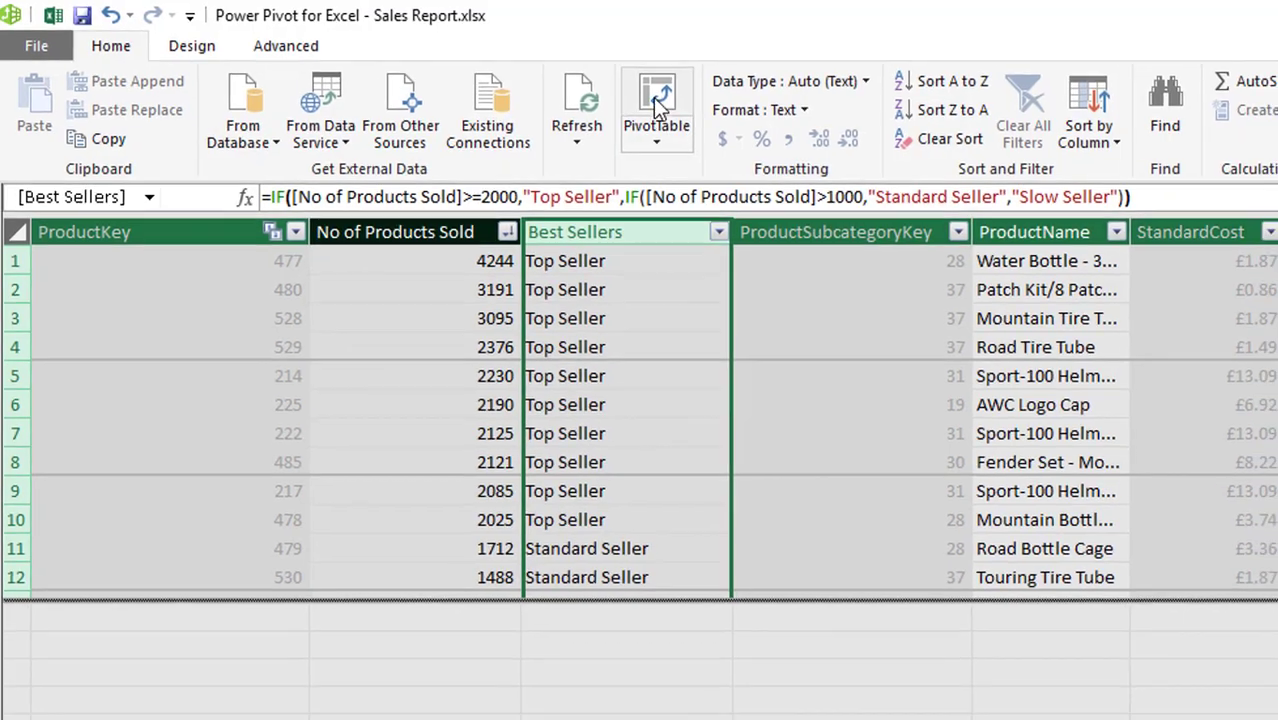
Step: Create a PivotTable from the data model on the existing worksheet at G3
click(656, 104)
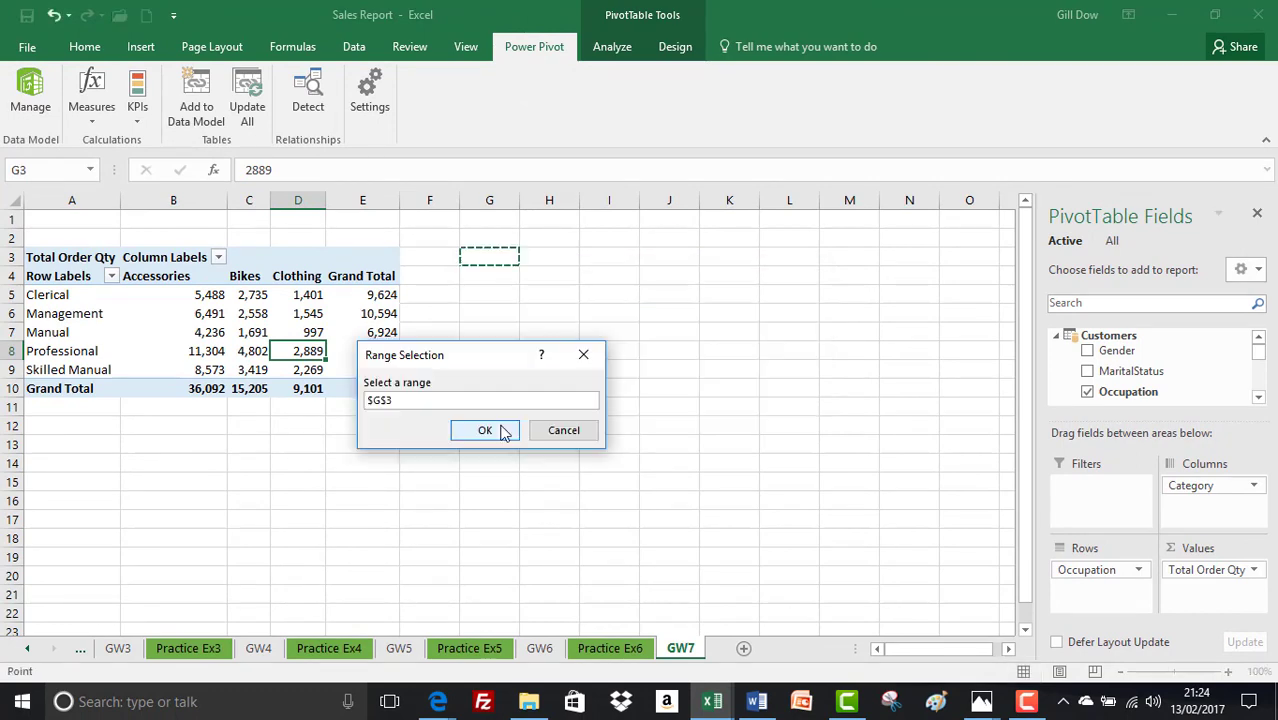
click(484, 430)
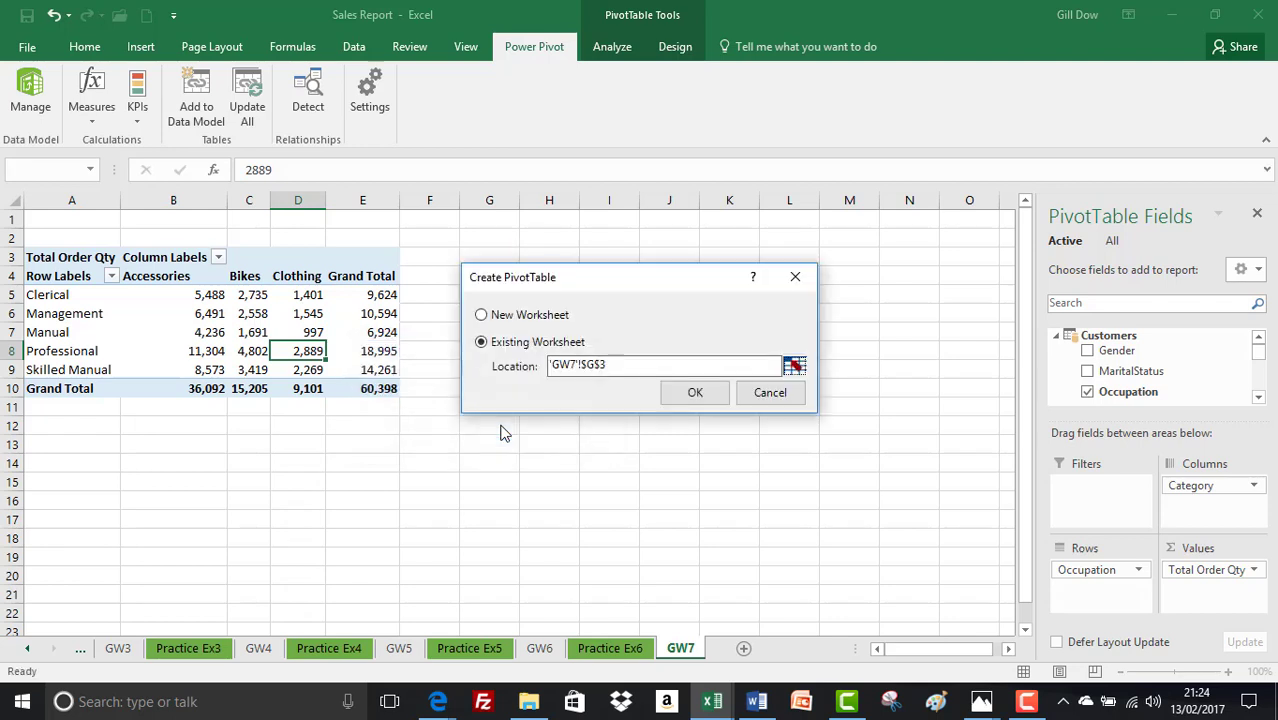
click(696, 392)
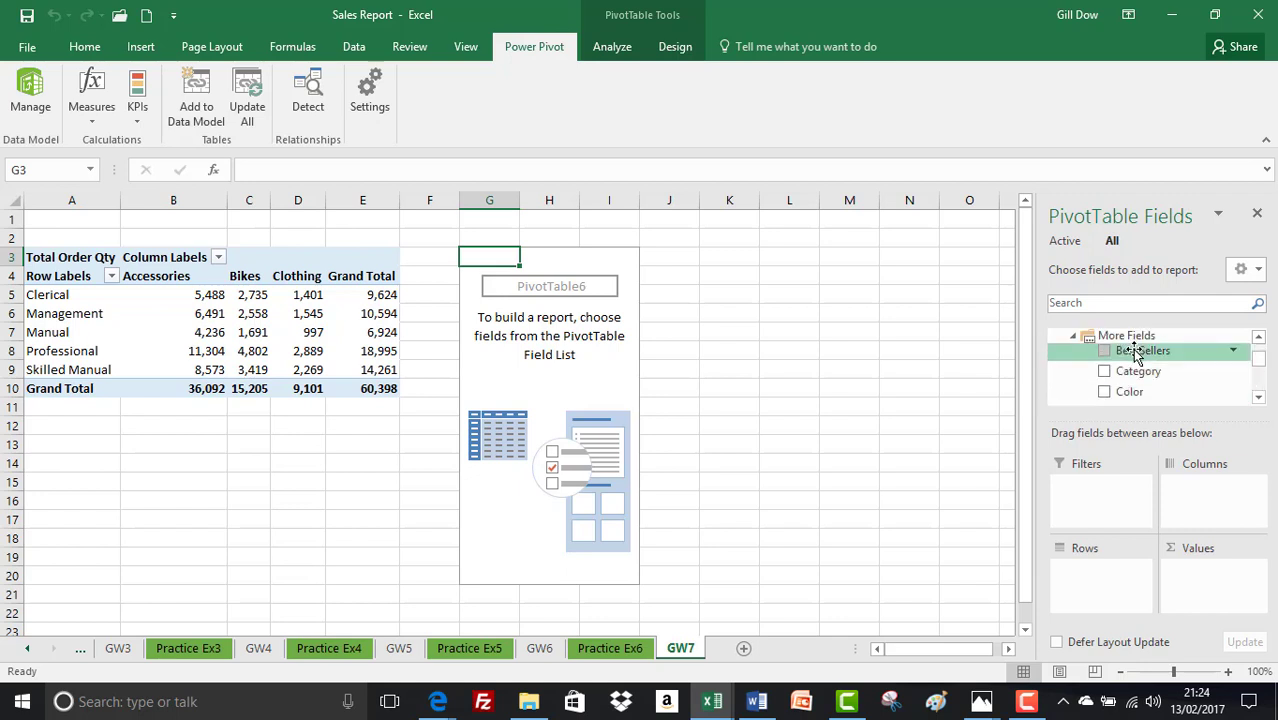
Step: Put Best Sellers in Columns and Values and ProductName in Rows
click(1104, 336)
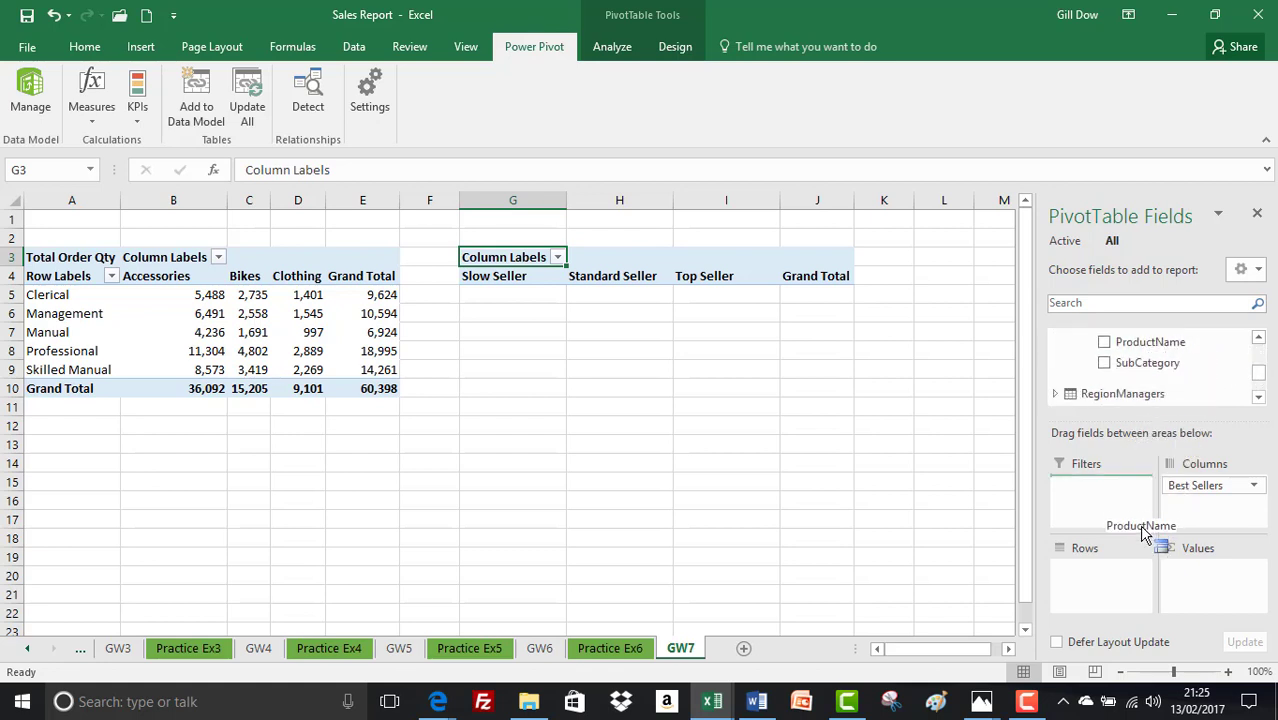
drag(1140, 524, 1102, 570)
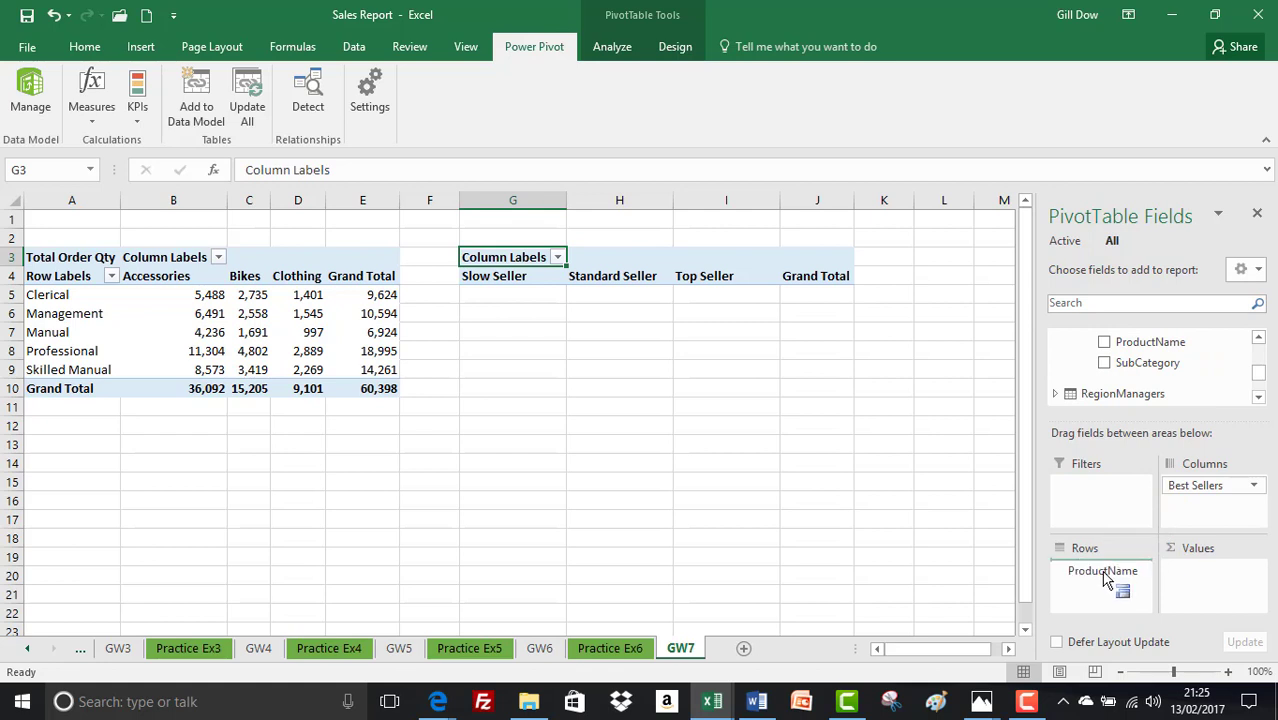
click(1104, 342)
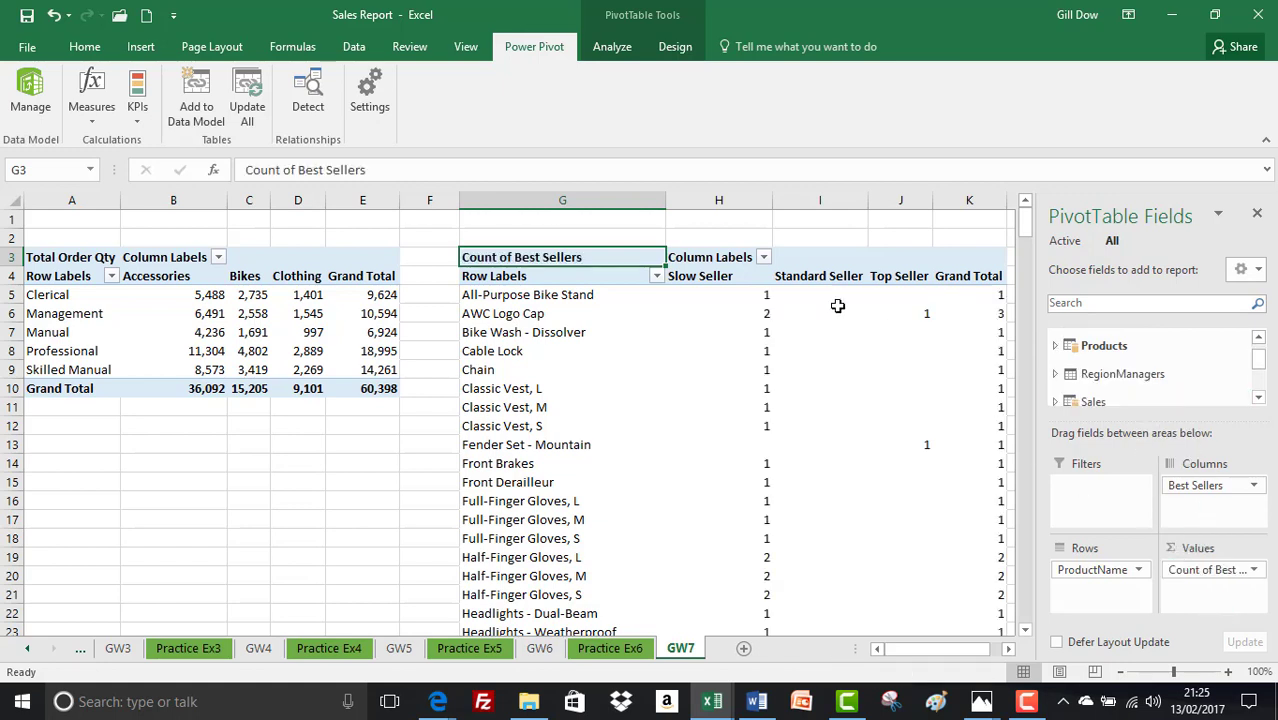
Step: Filter the column labels to show only Top Seller products
click(764, 256)
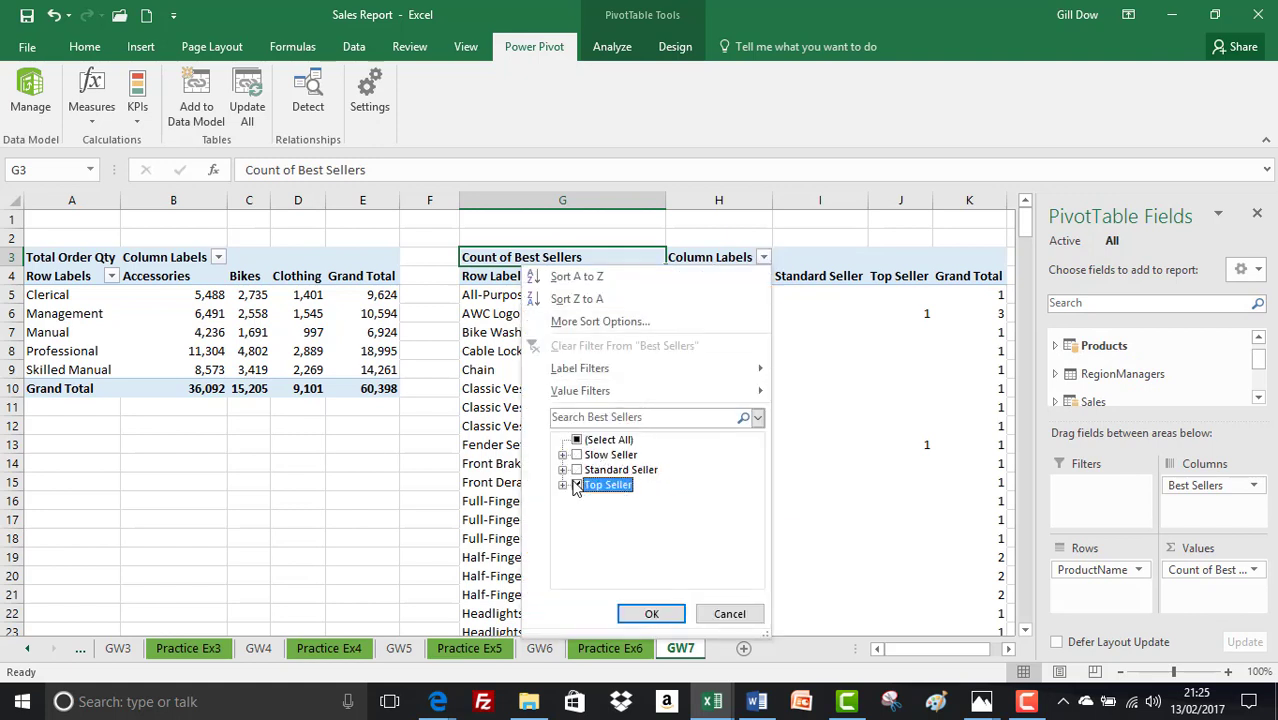
click(652, 612)
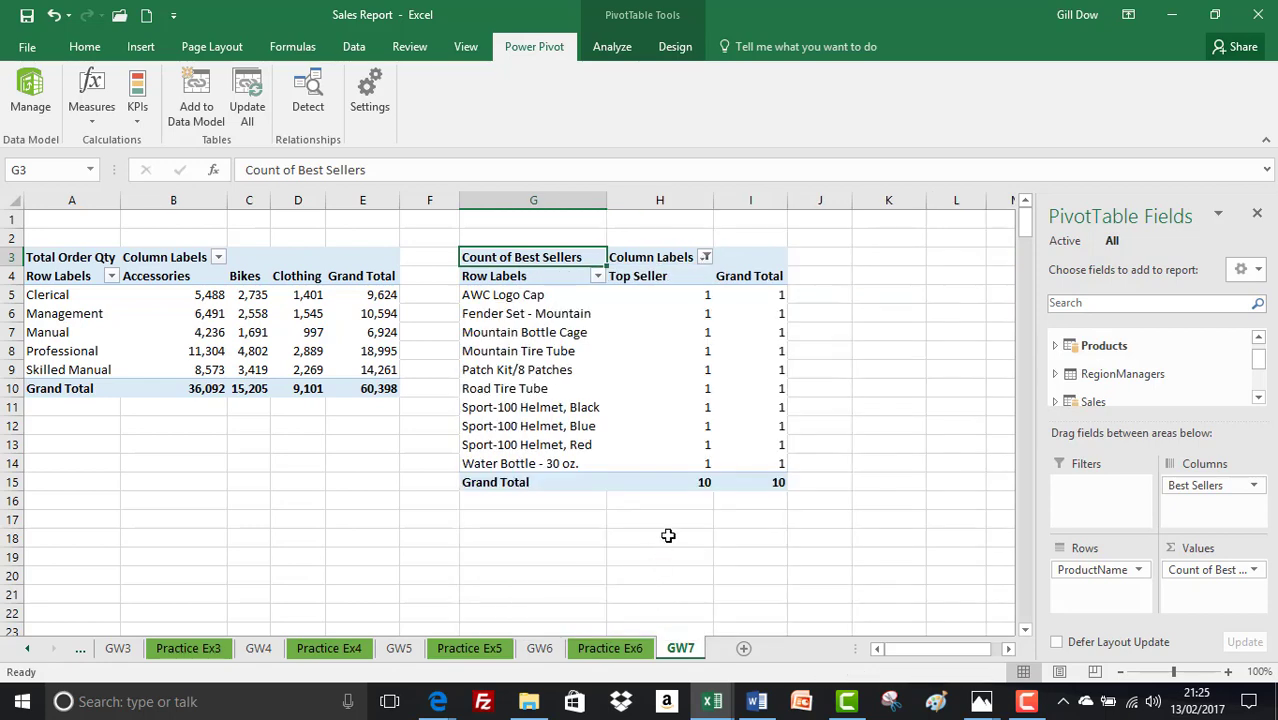
mouse_move(766, 290)
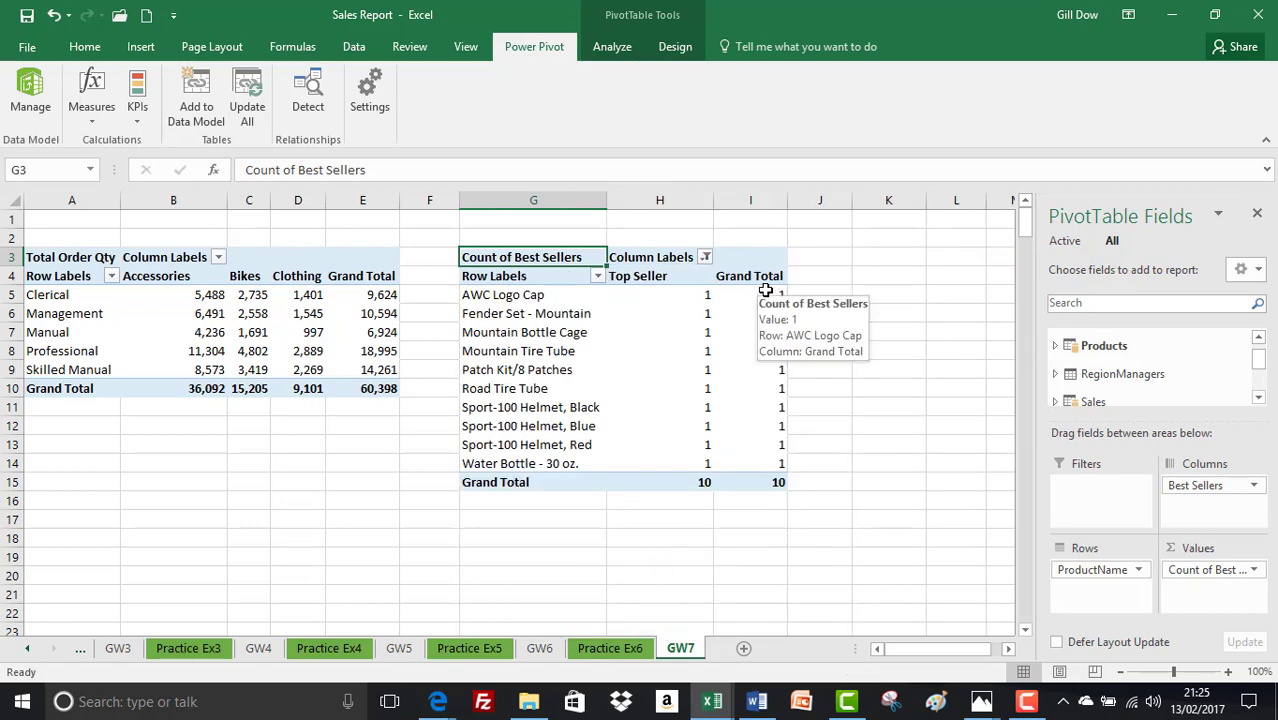
Step: Remove the Grand Total column from the PivotTable
click(750, 276)
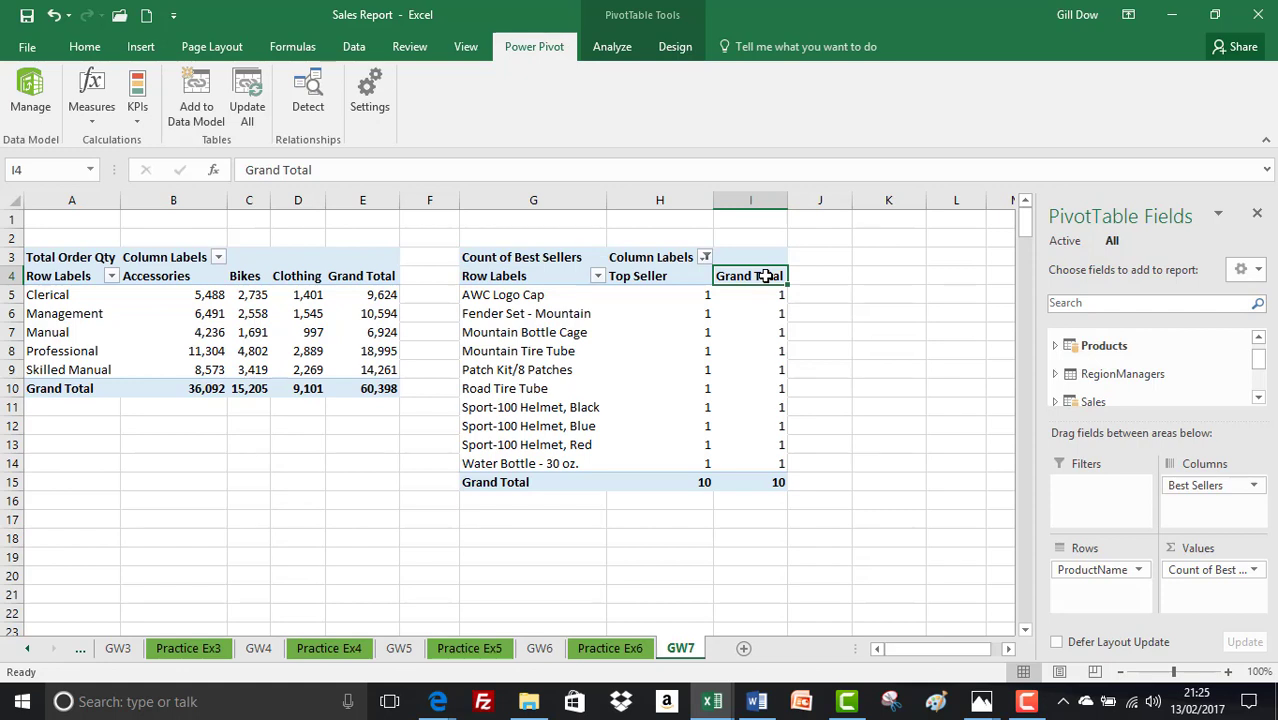
right_click(752, 276)
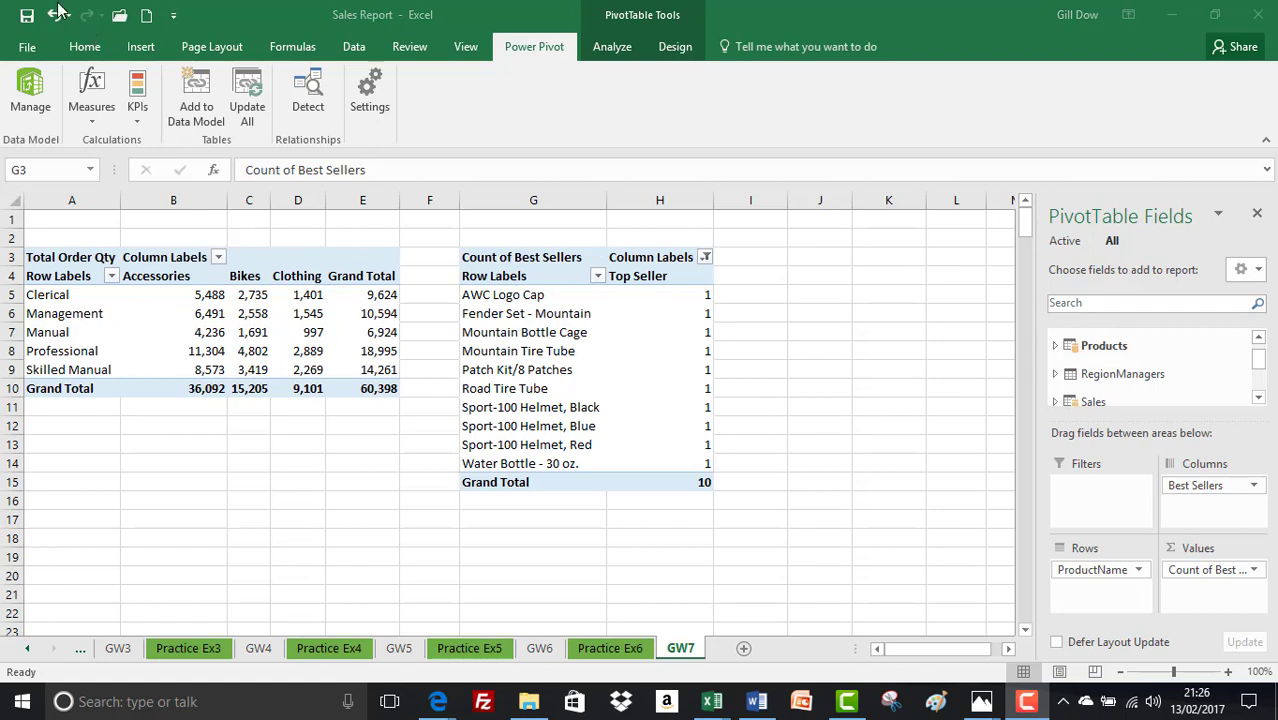
click(532, 256)
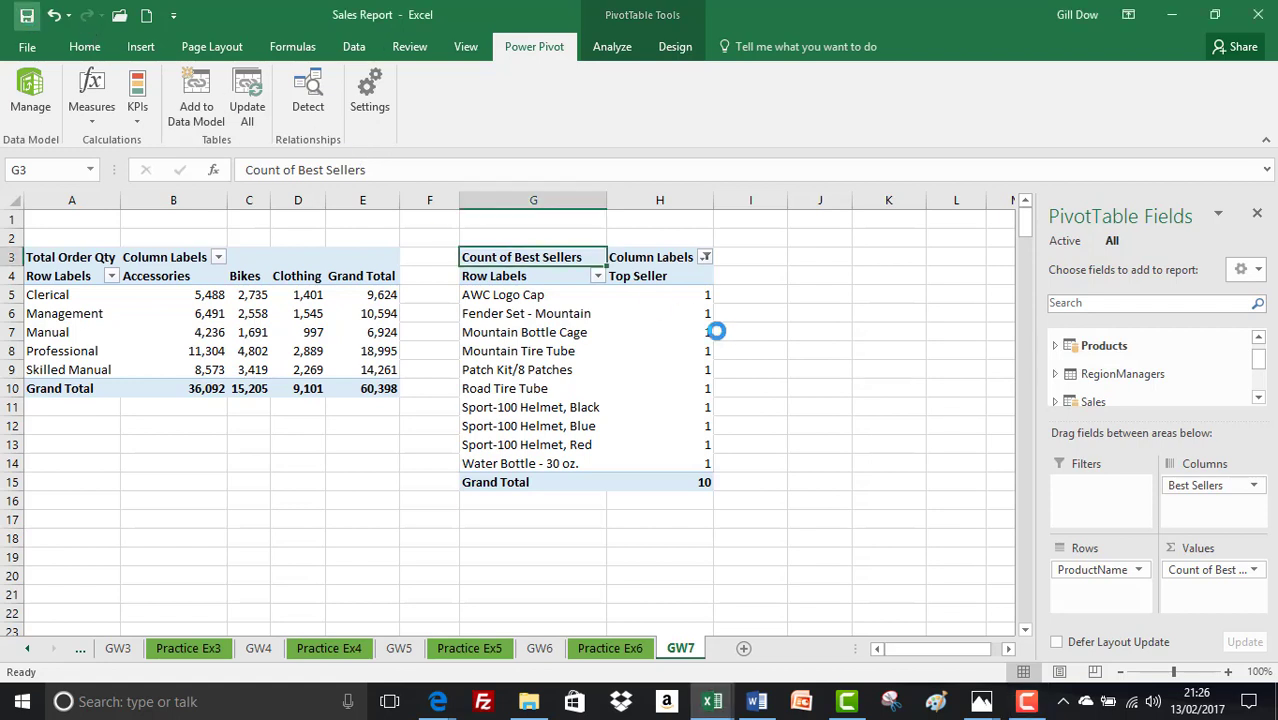